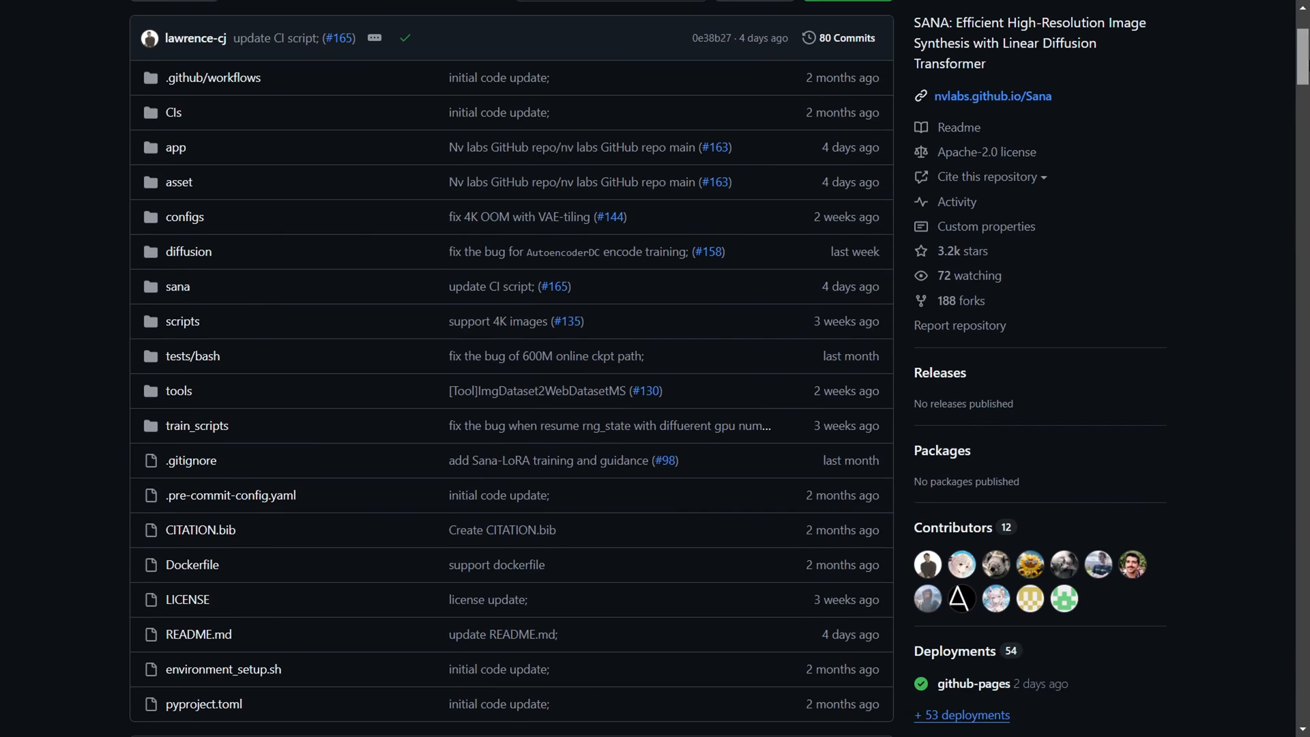
- Scroll through the comfy.org homepage image gallery toward the GitHub link
scroll(down, 3)
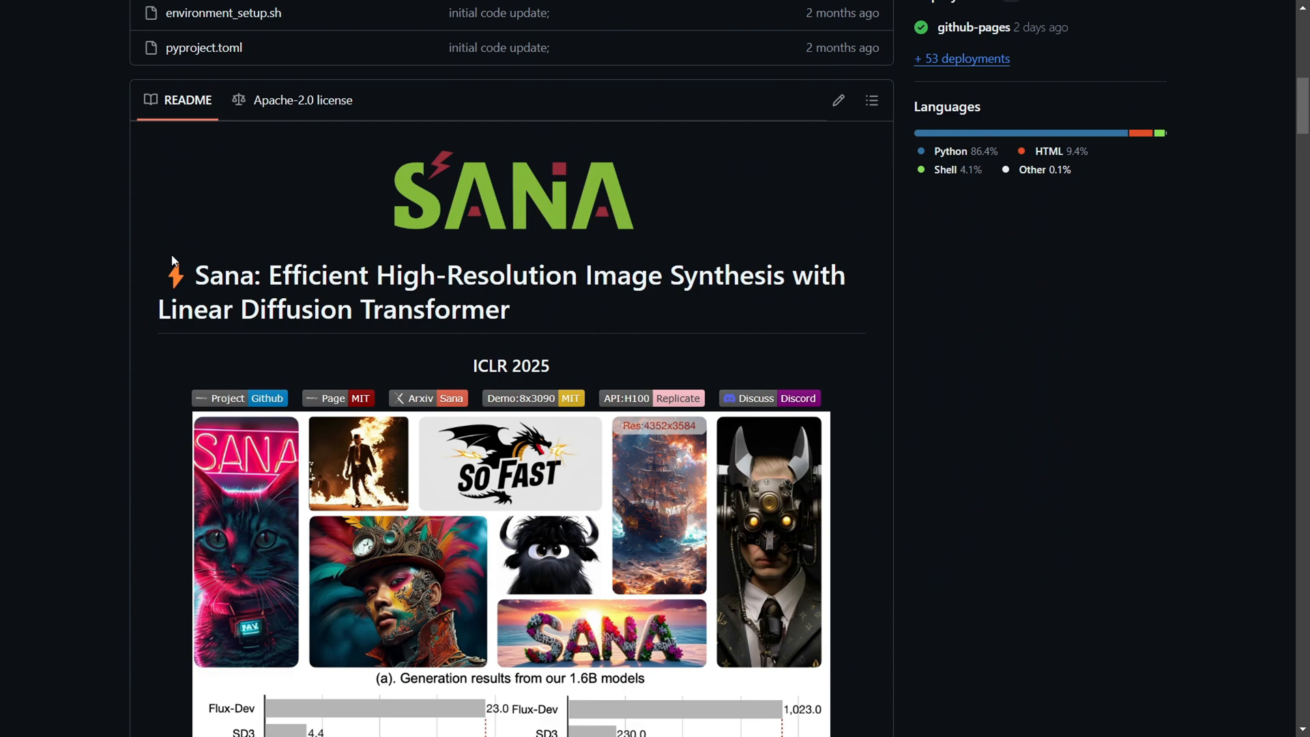
scroll(down, 3)
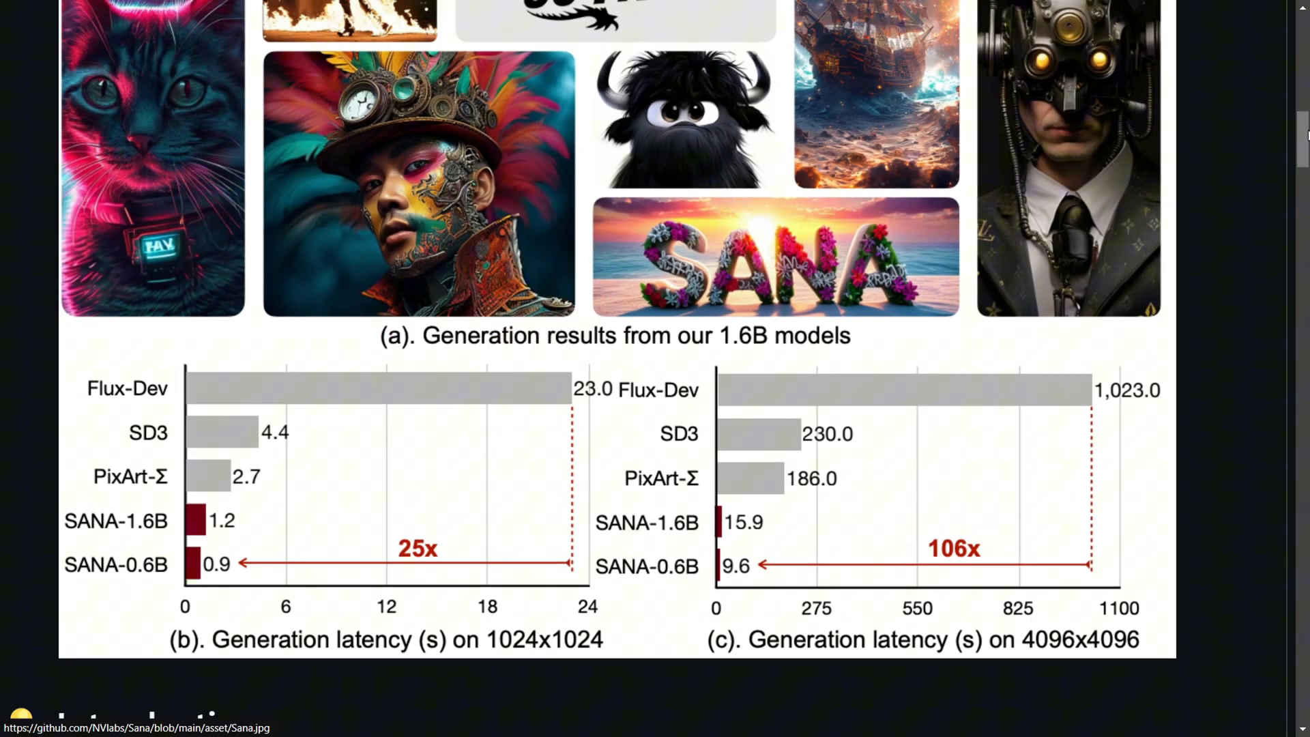
scroll(down, 3)
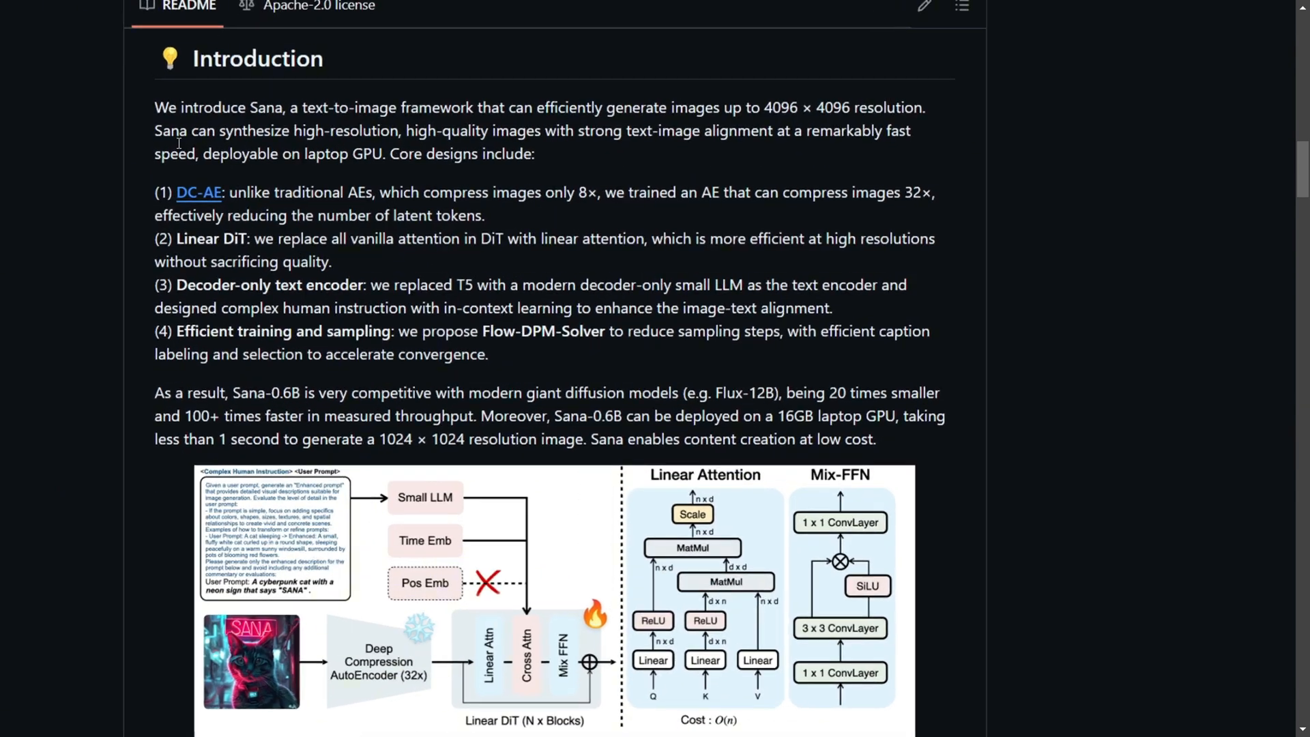
scroll(down, 3)
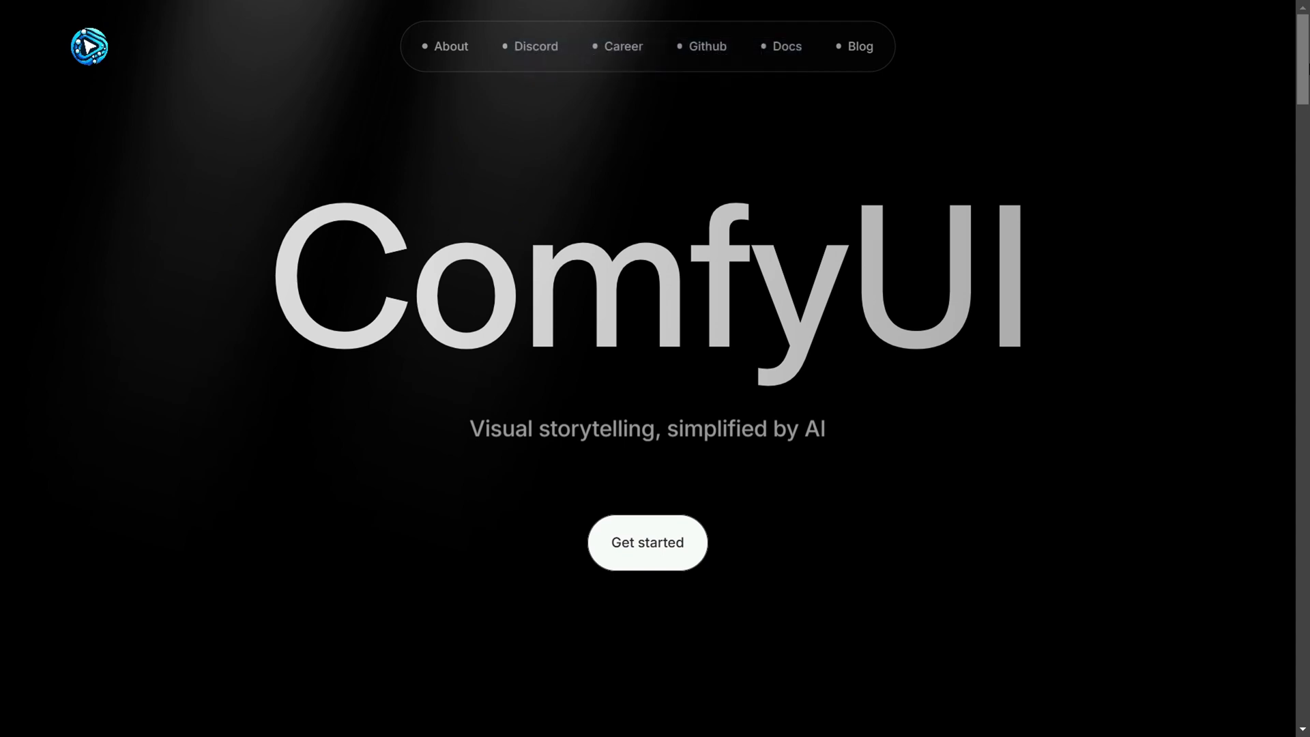
scroll(down, 3)
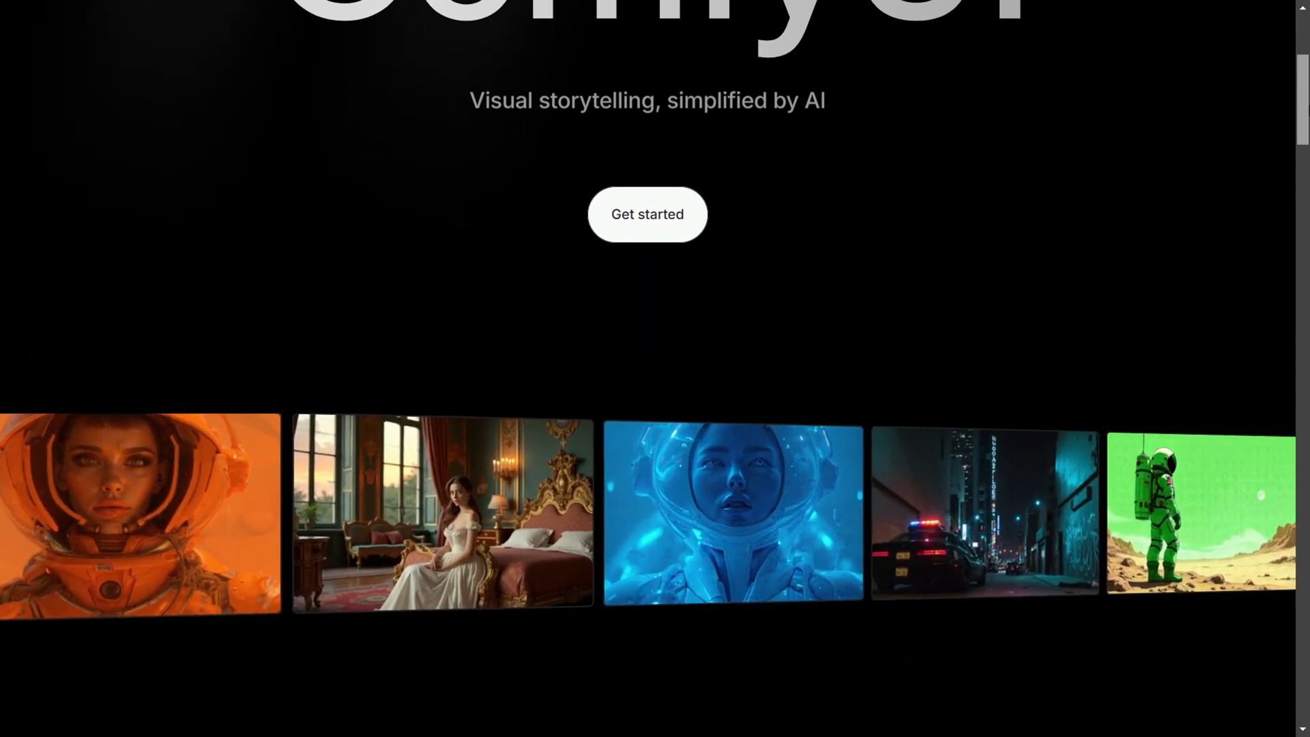
scroll(down, 3)
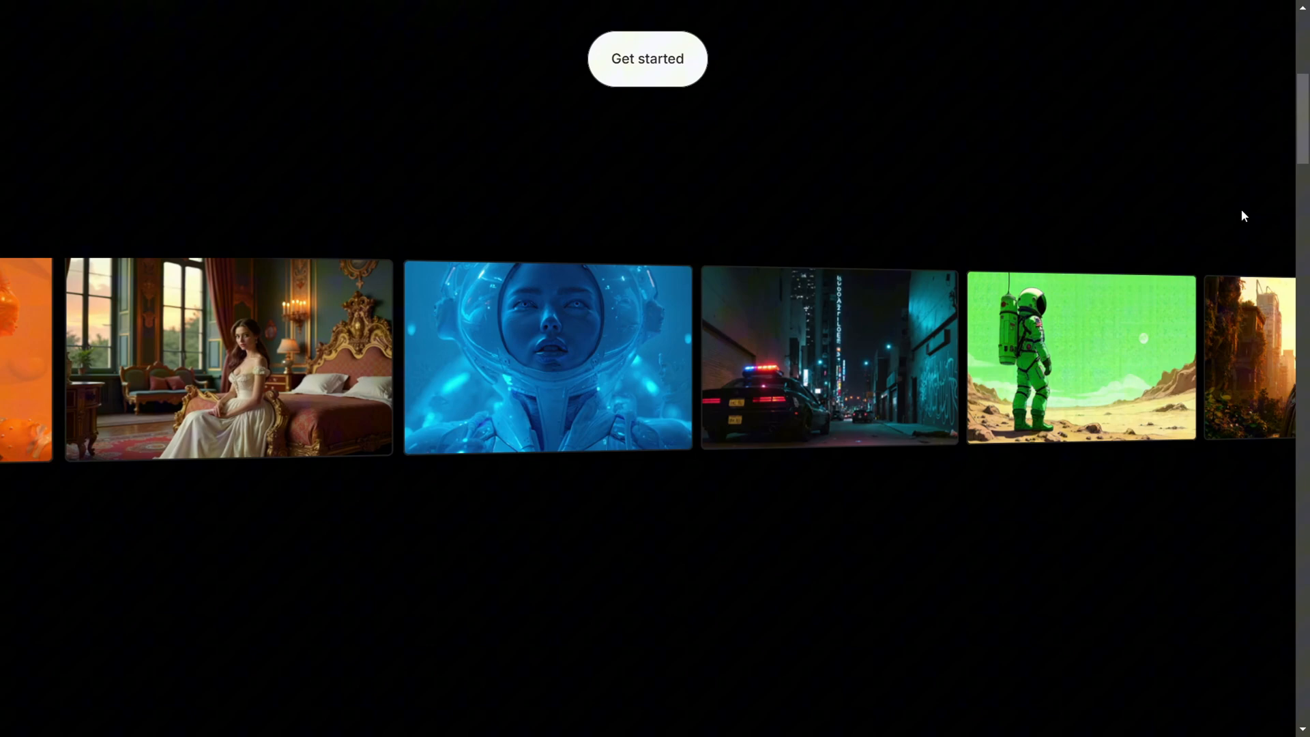
scroll(down, 3)
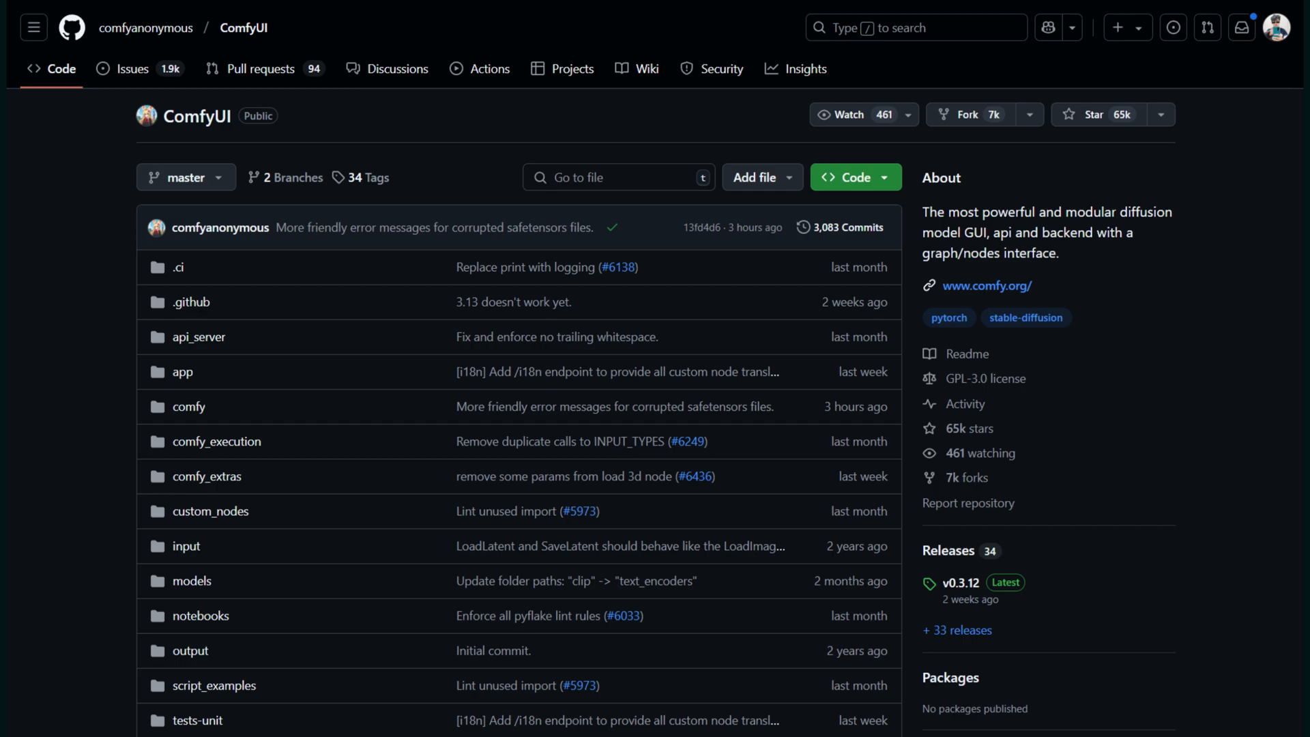
- Check the downloaded portable ComfyUI archive and go to the ltdrdata/ComfyUI-Manager repository
click(964, 354)
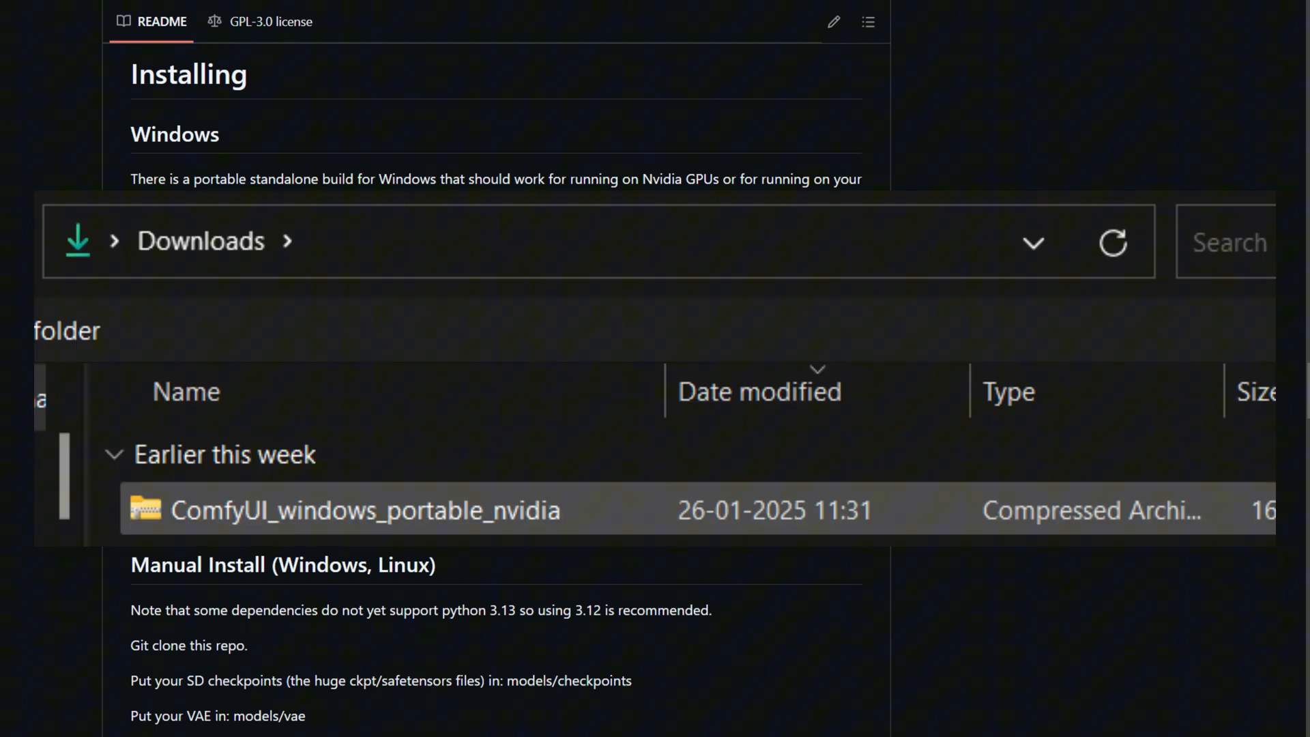
right_click(366, 510)
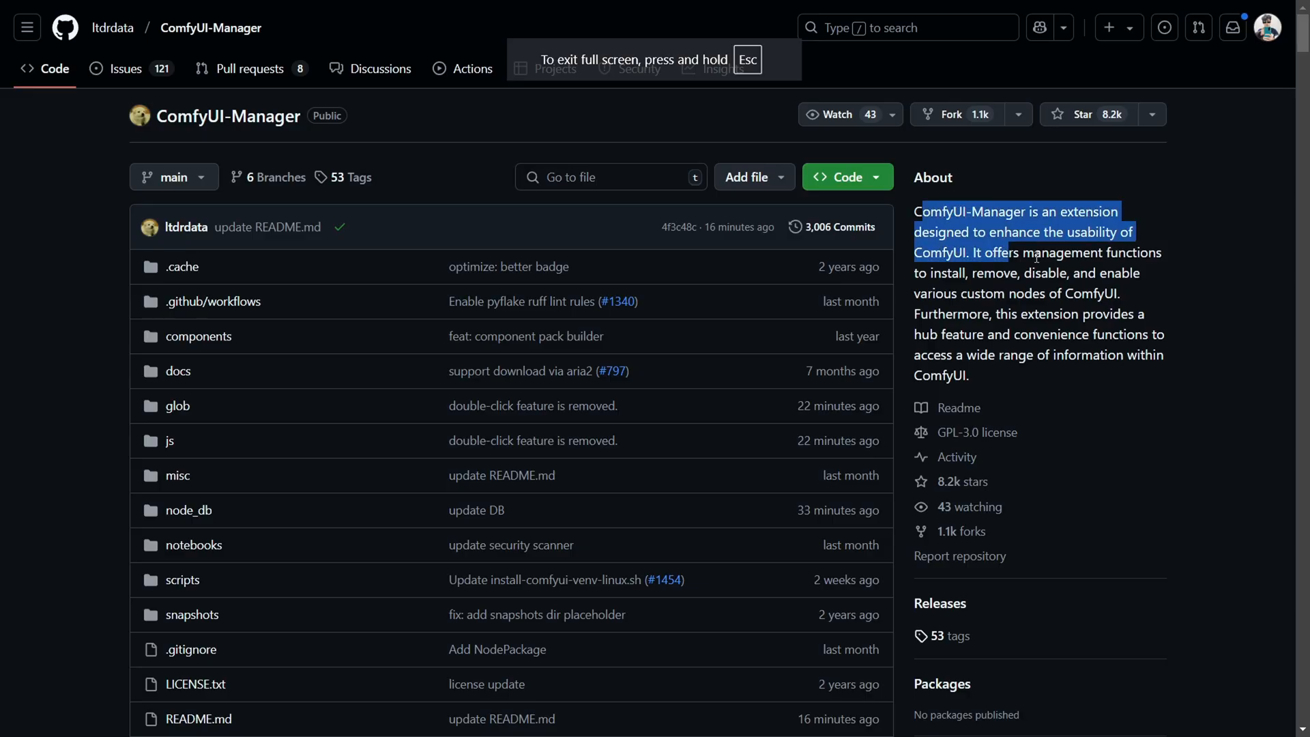
- Read the ComfyUI-Manager README Installation section, then bring up ComfyUI's Manager menu
scroll(down, 3)
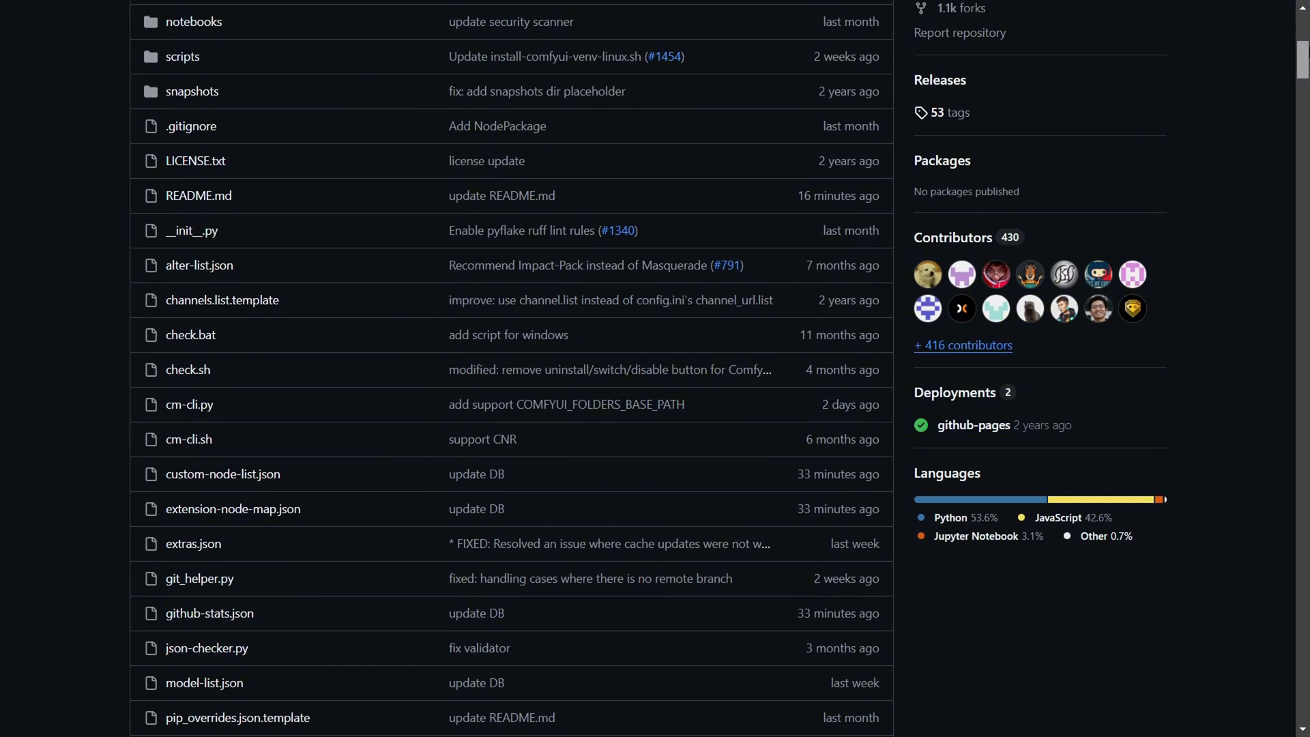
click(198, 194)
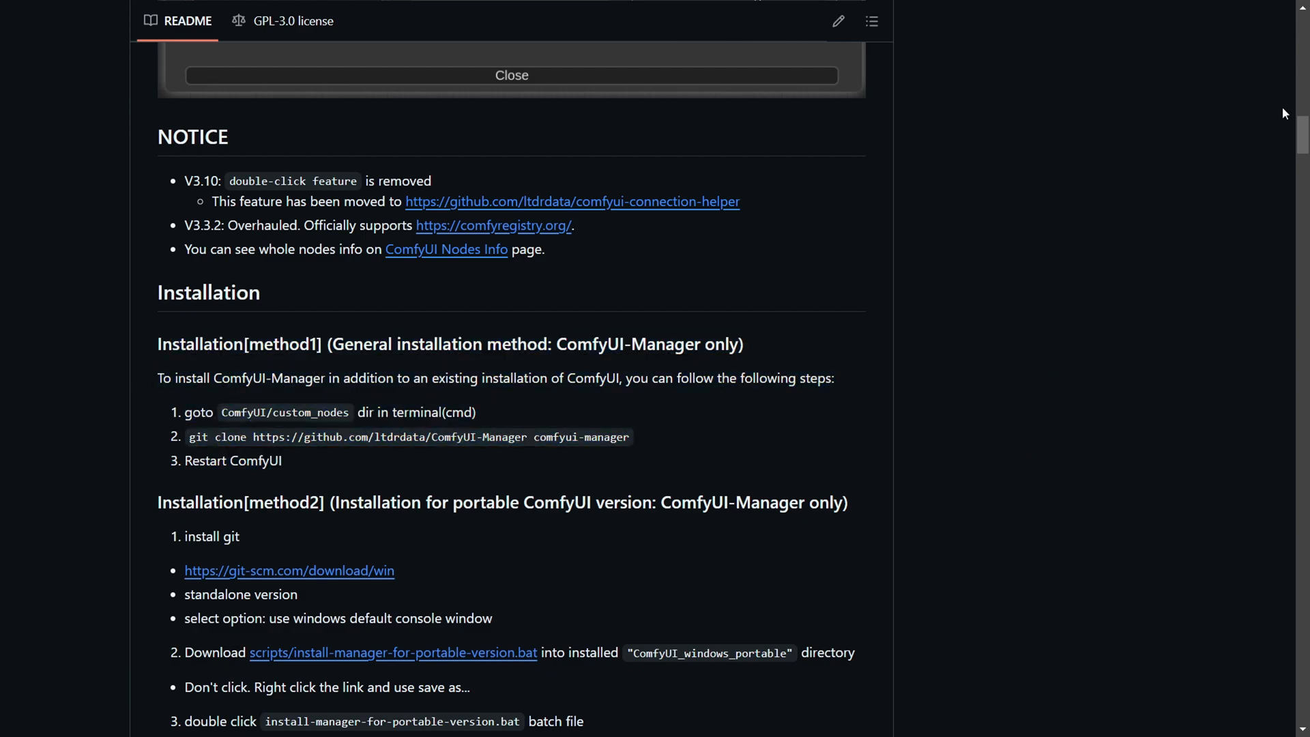
scroll(down, 3)
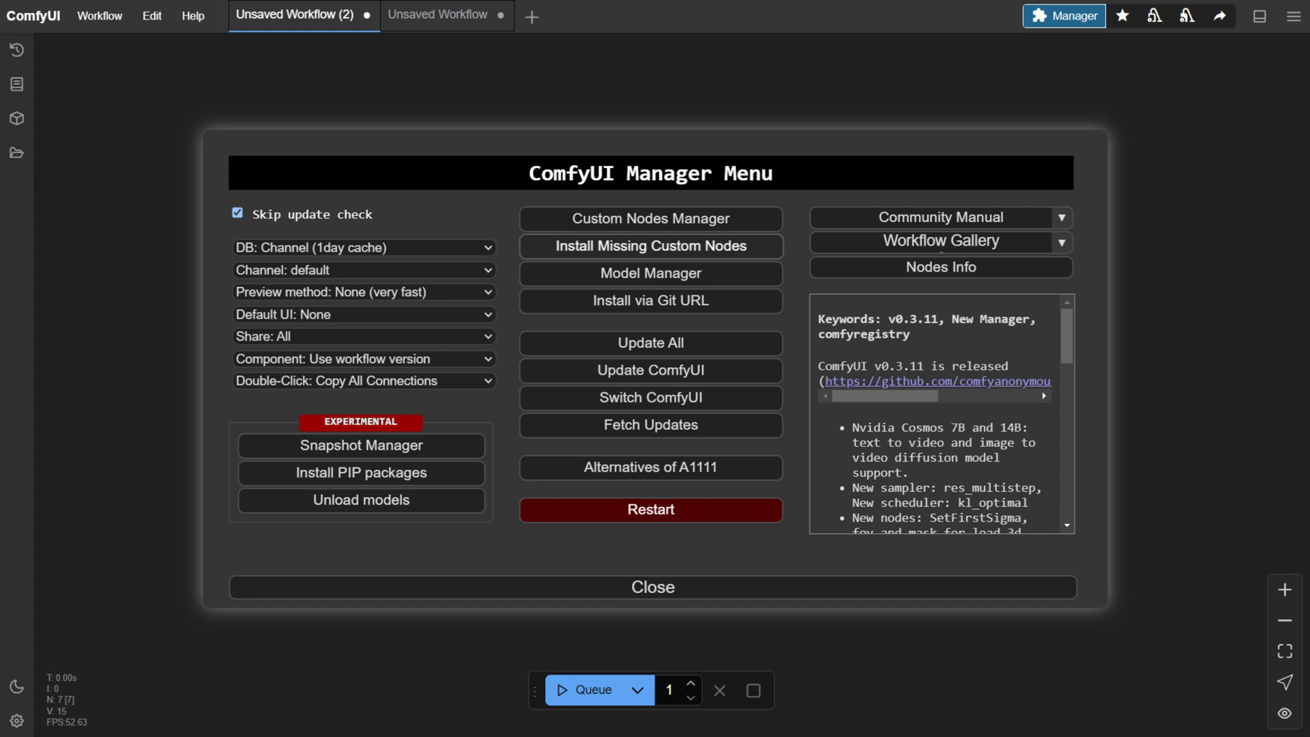
- Install Extra Models for ComfyUI from the Custom Nodes Manager list
click(651, 219)
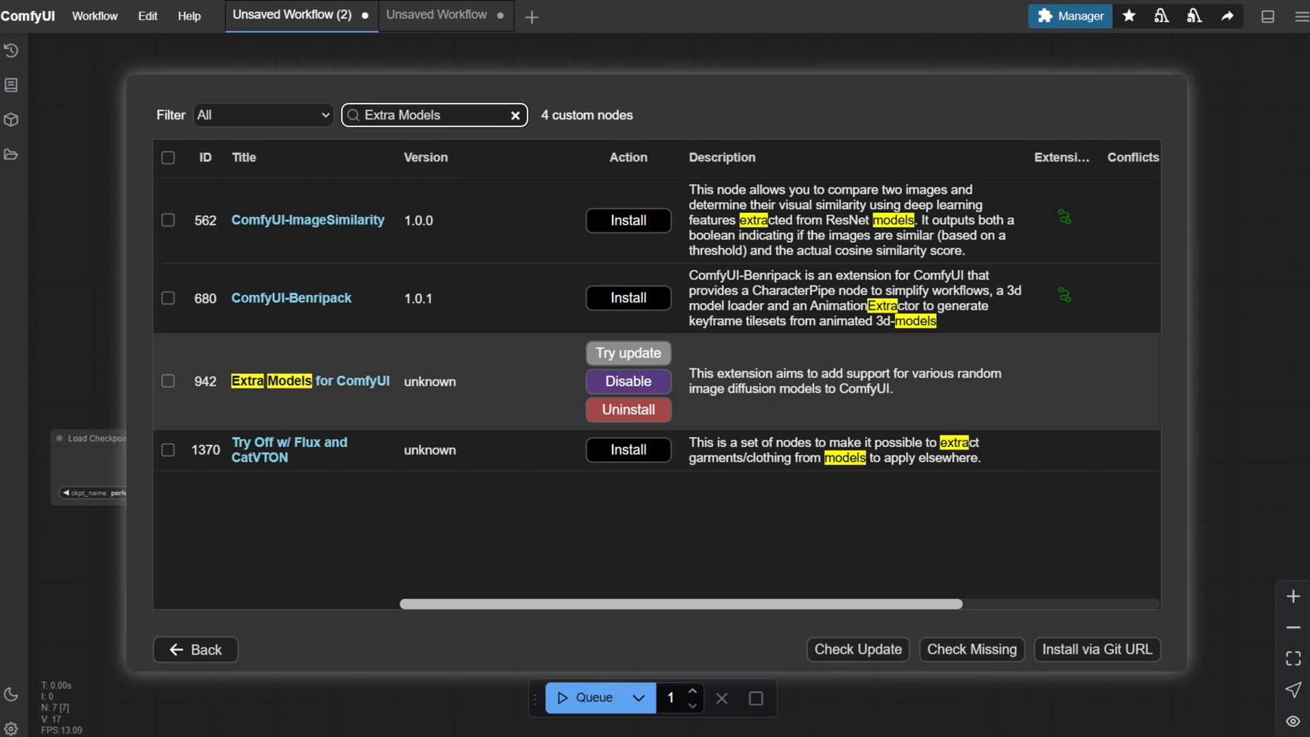
click(195, 649)
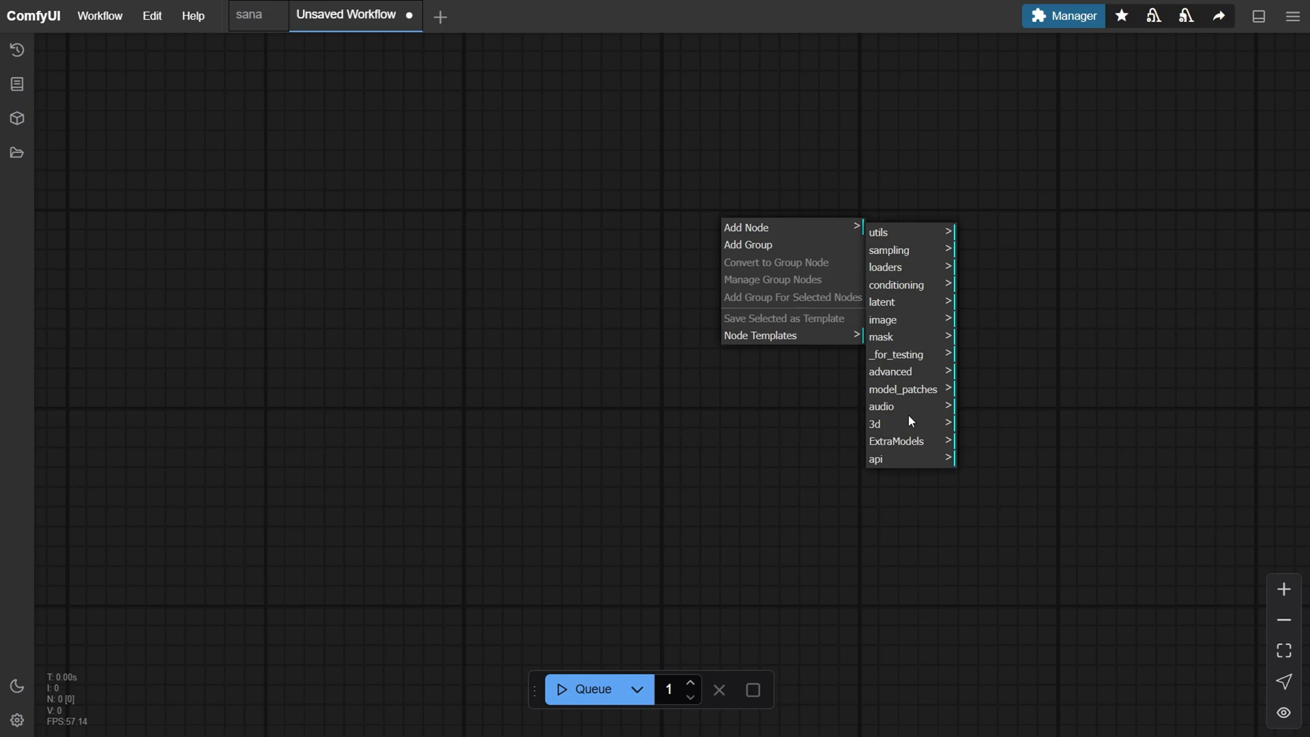
- Add Sana loader, resolution and text encode nodes from the ExtraModels category
click(897, 441)
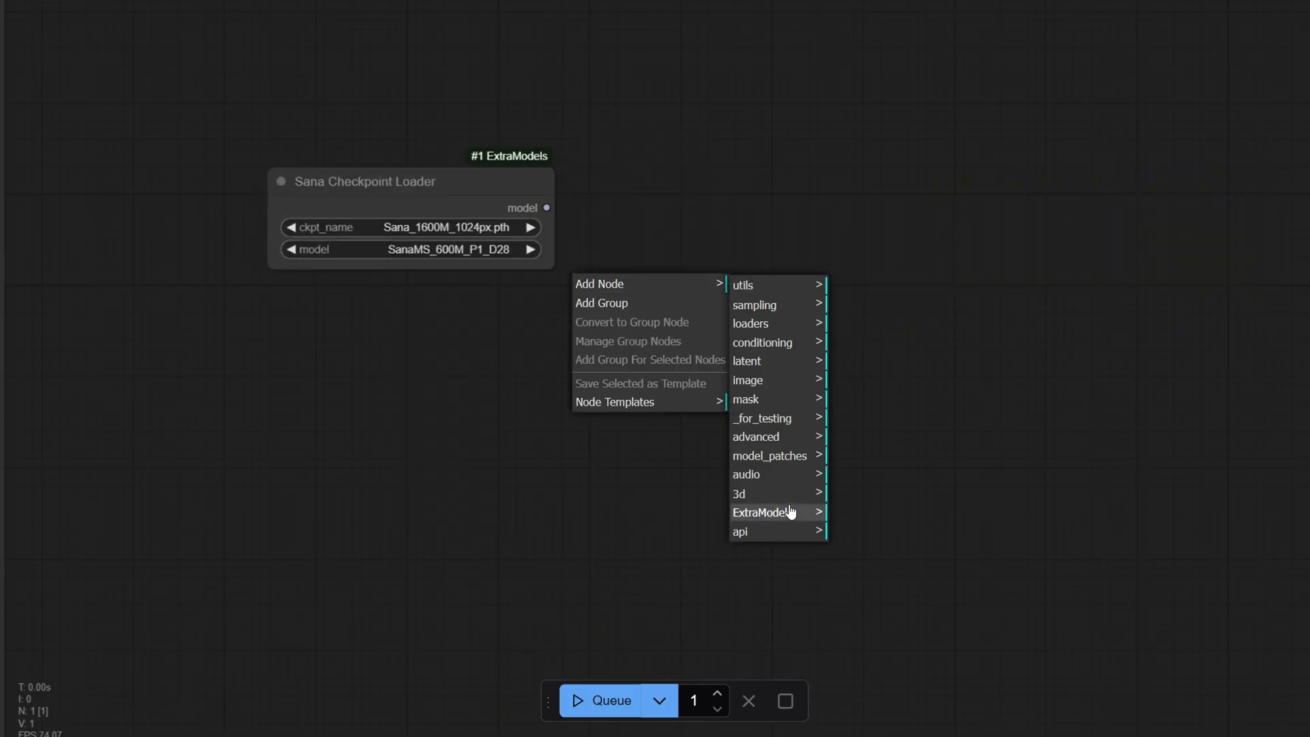
click(762, 512)
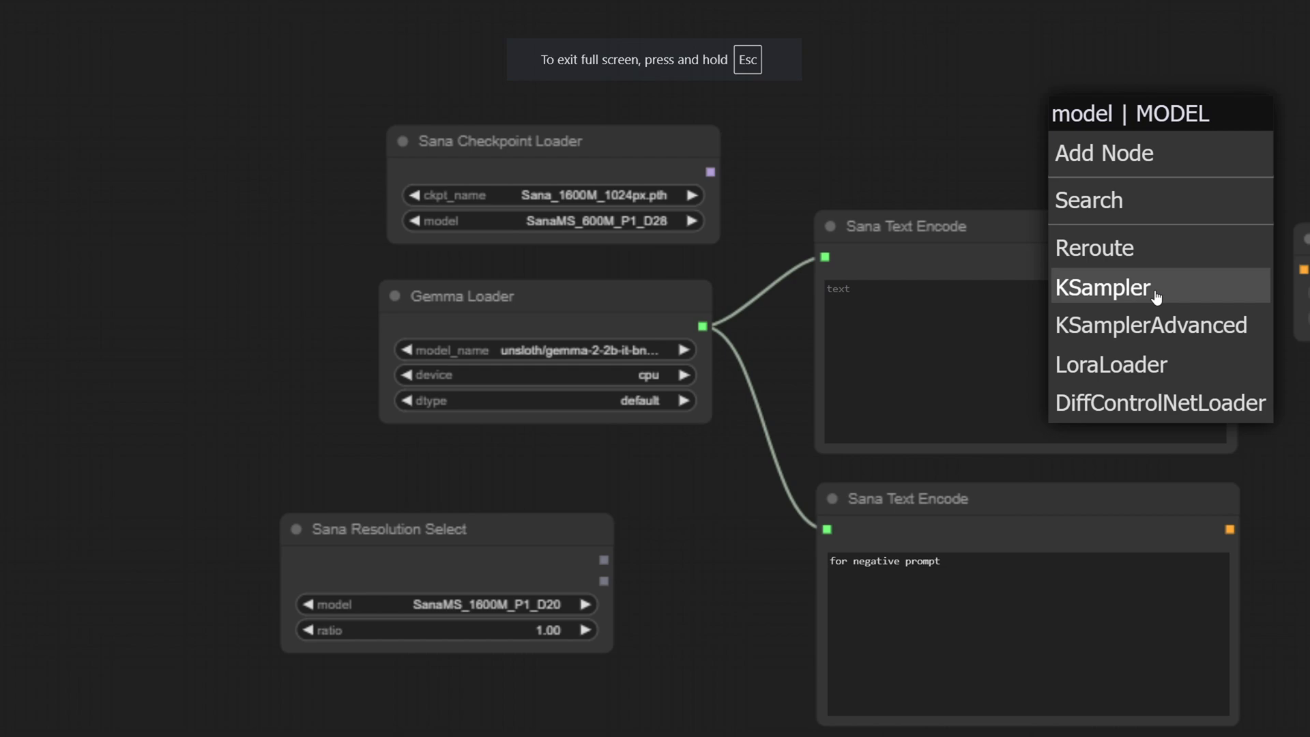
- Add a KSampler fed by the checkpoint model and enter 'for negative prompt' text
click(1102, 287)
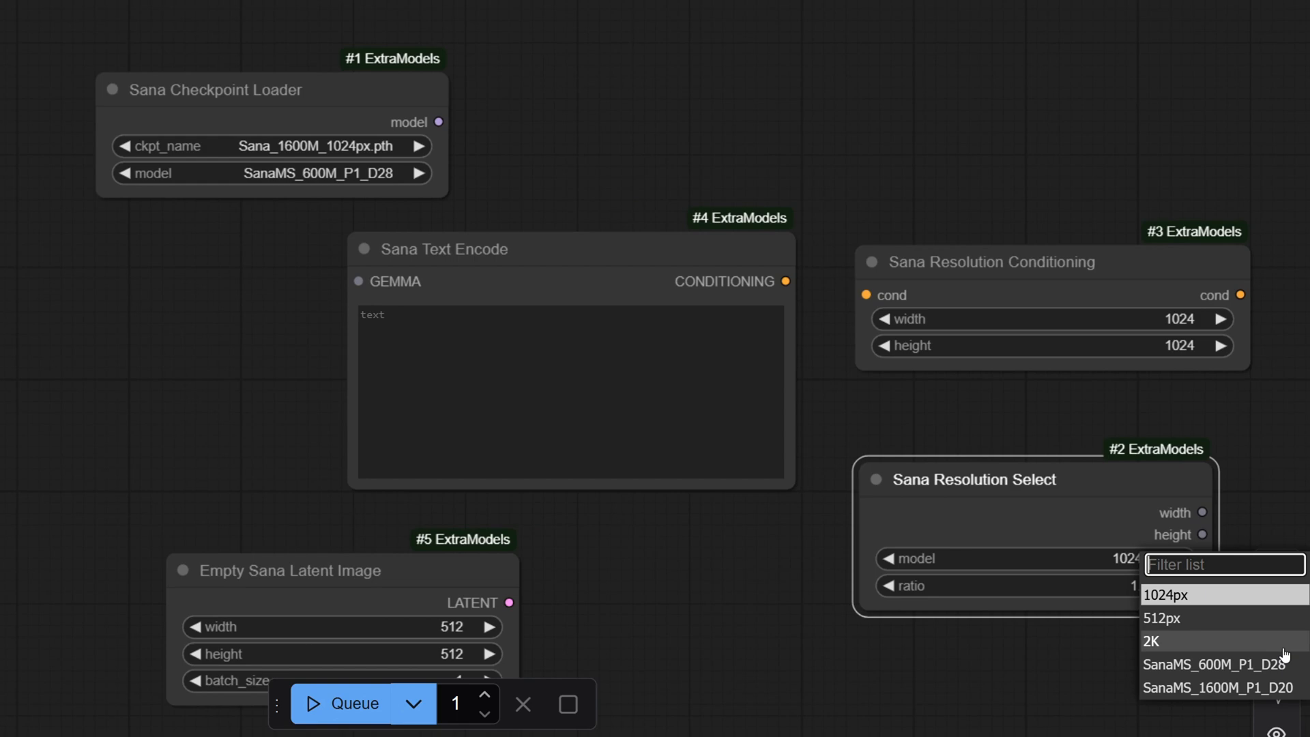
scroll(down, 3)
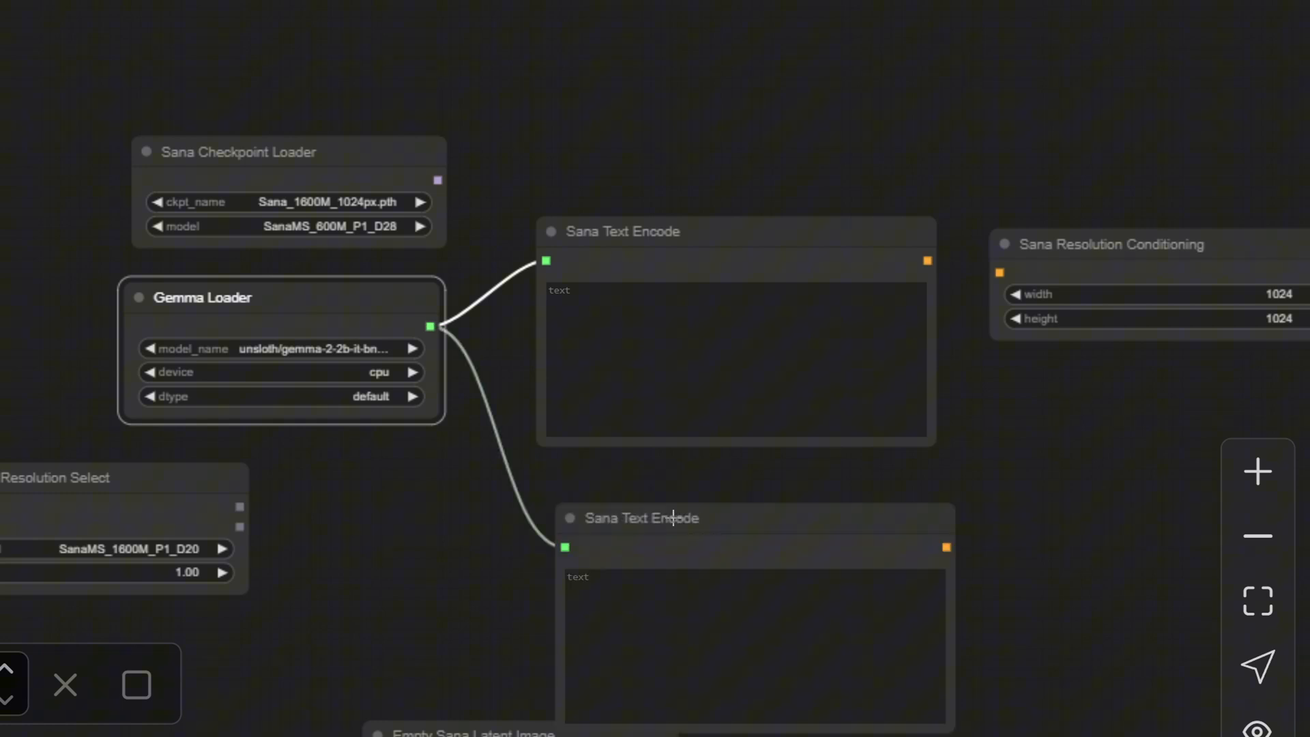
text(for n)
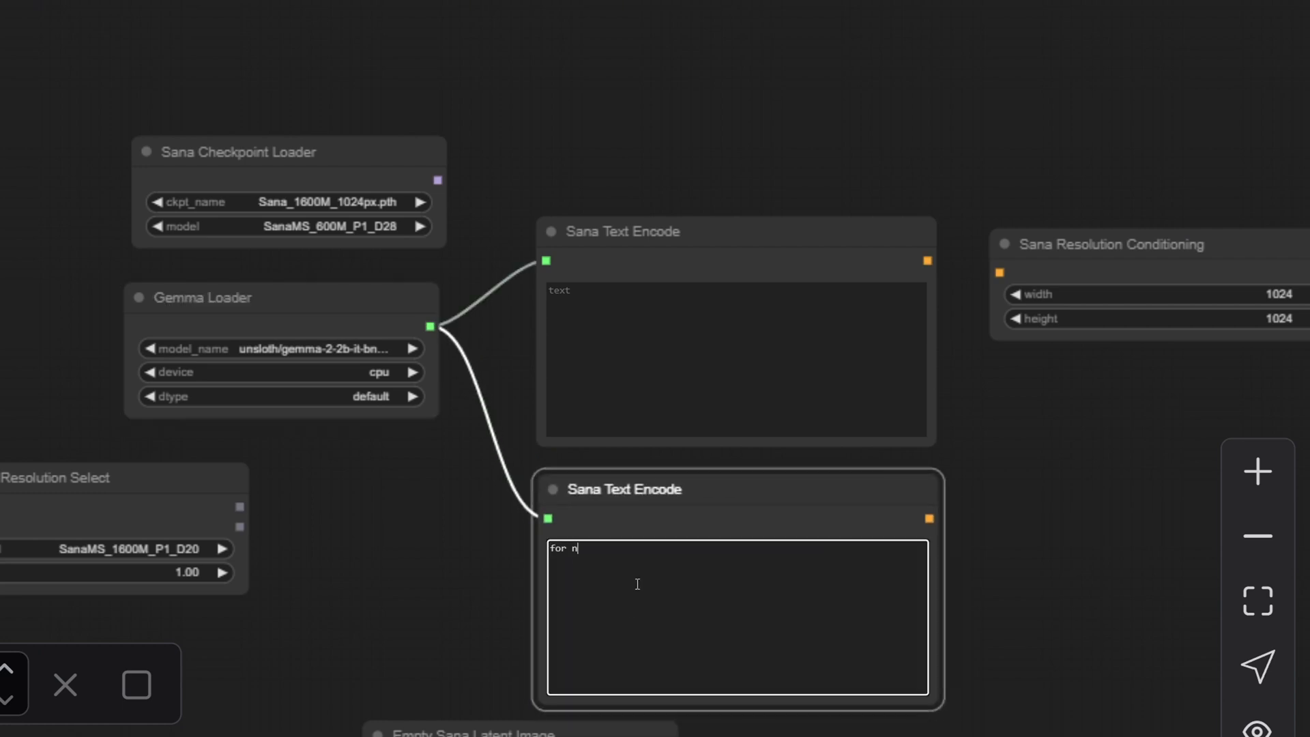
text(egative prompt)
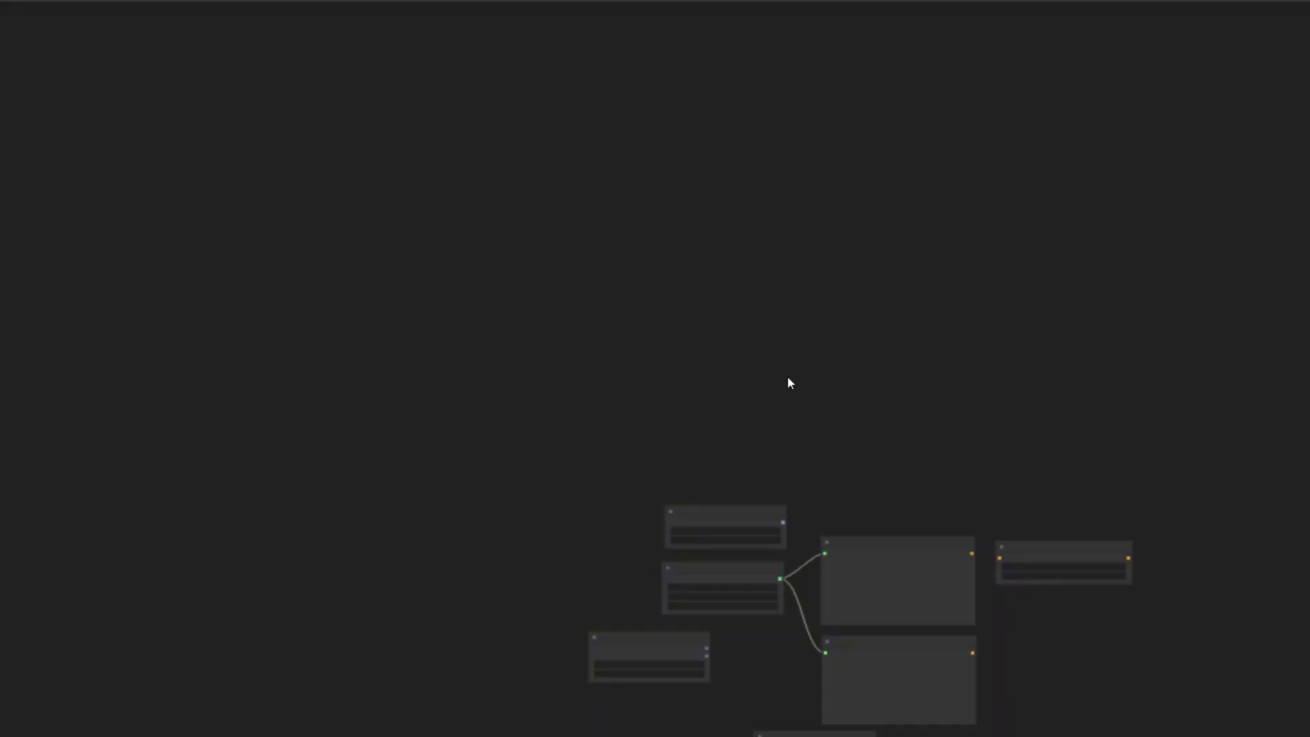
scroll(up, 3)
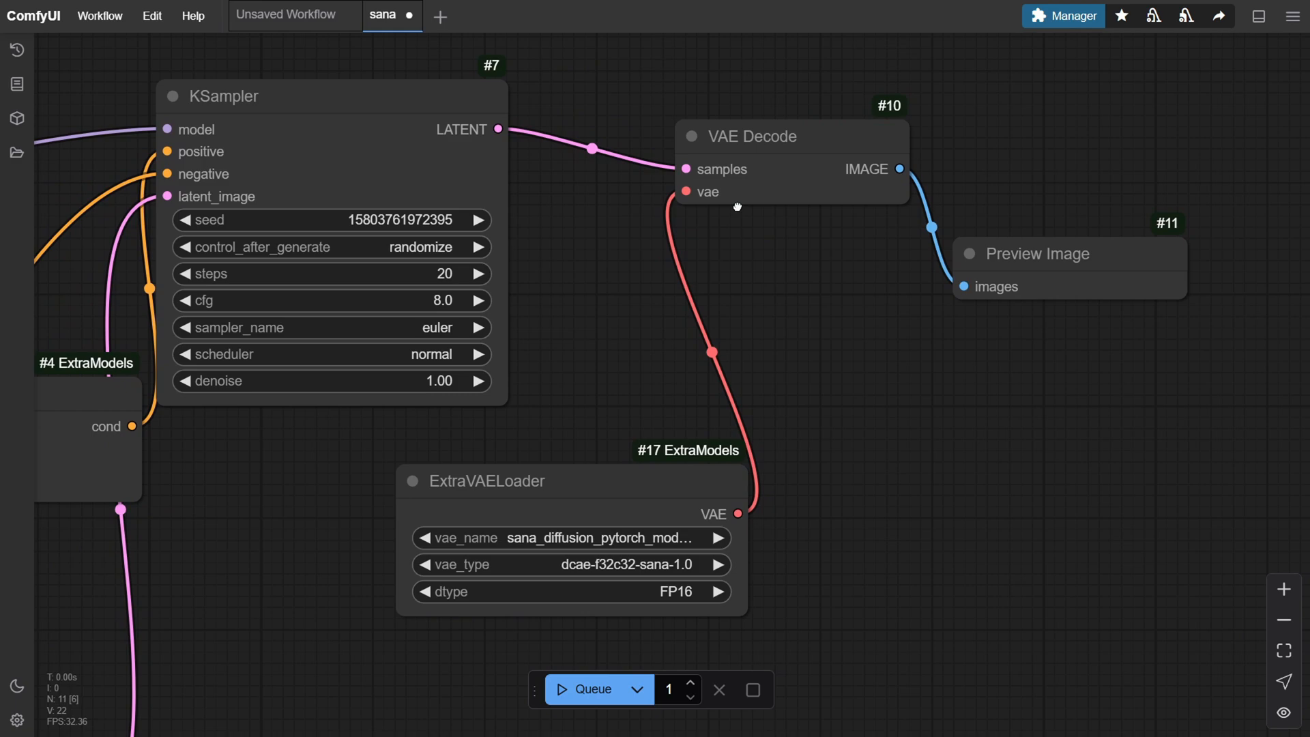
mouse_move(664, 549)
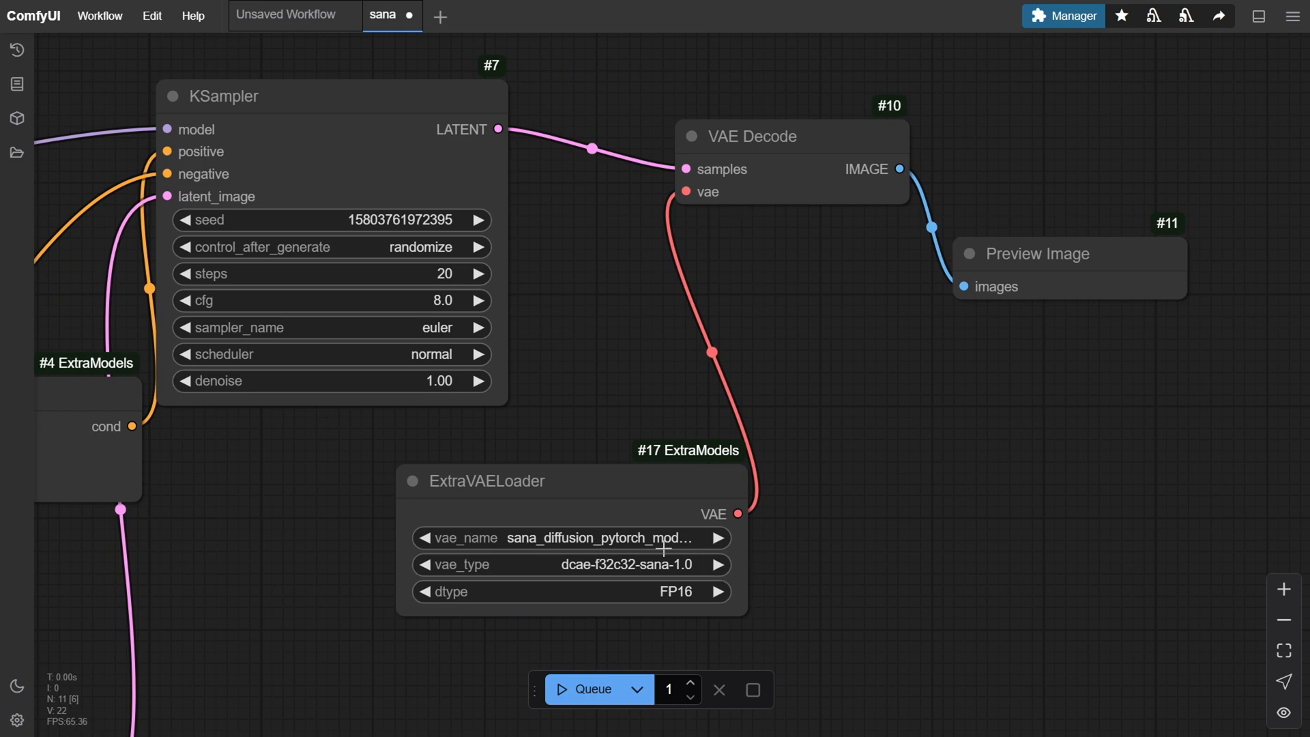
mouse_move(717, 623)
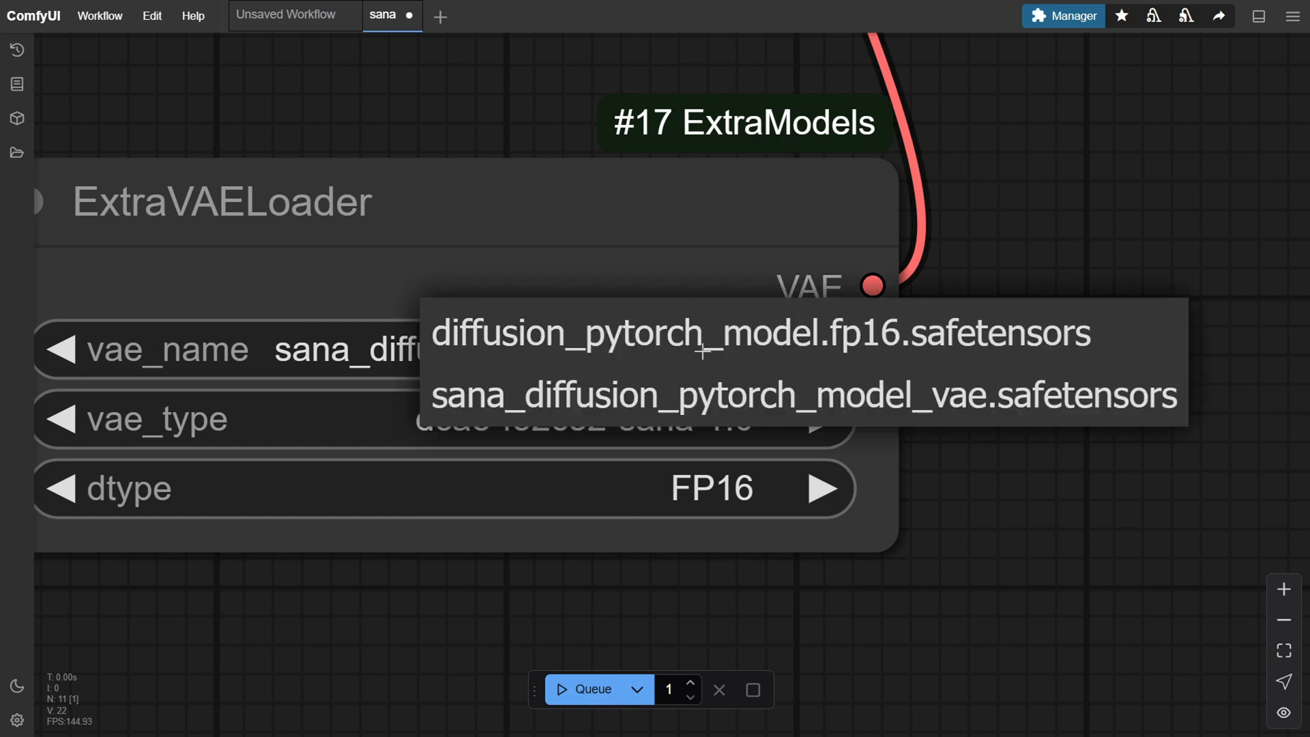
mouse_move(779, 408)
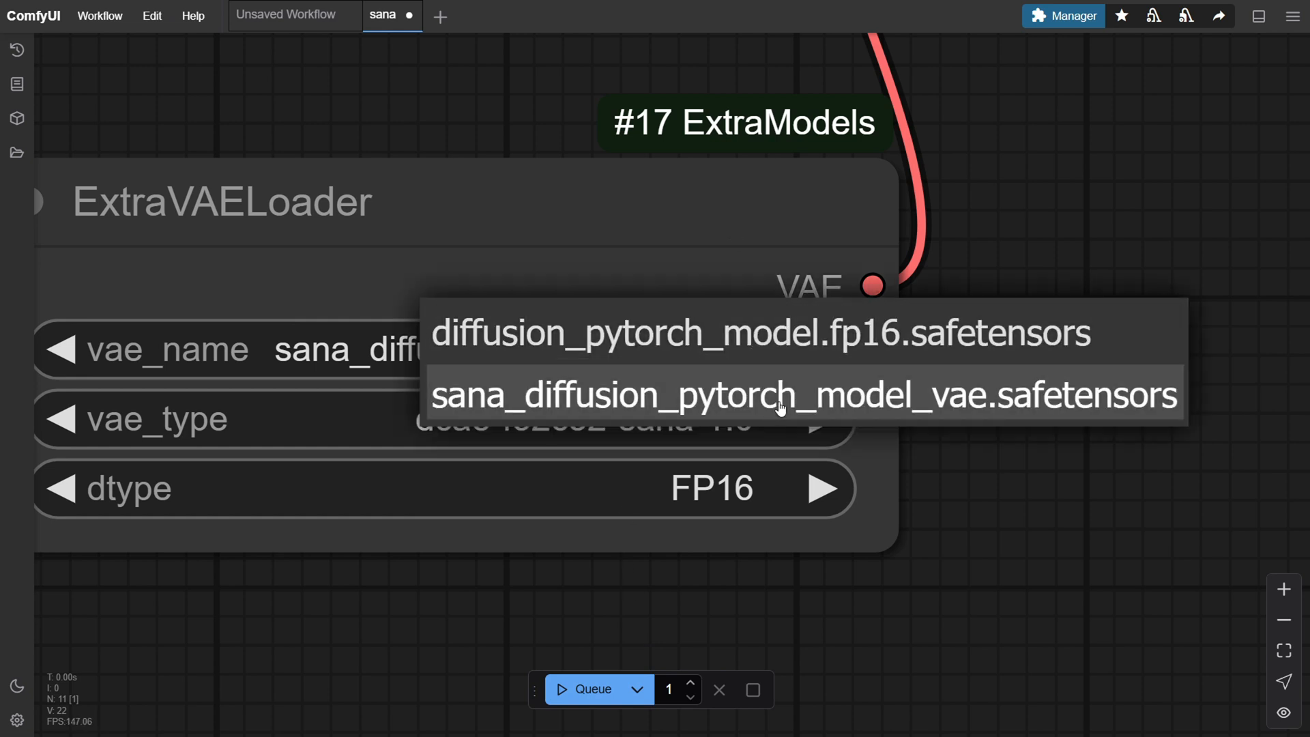
- Set ExtraVAELoader to sana_diffusion_pytorch_model_vae.safetensors, dcae-f32c32-sana-1.0, FP16
click(417, 418)
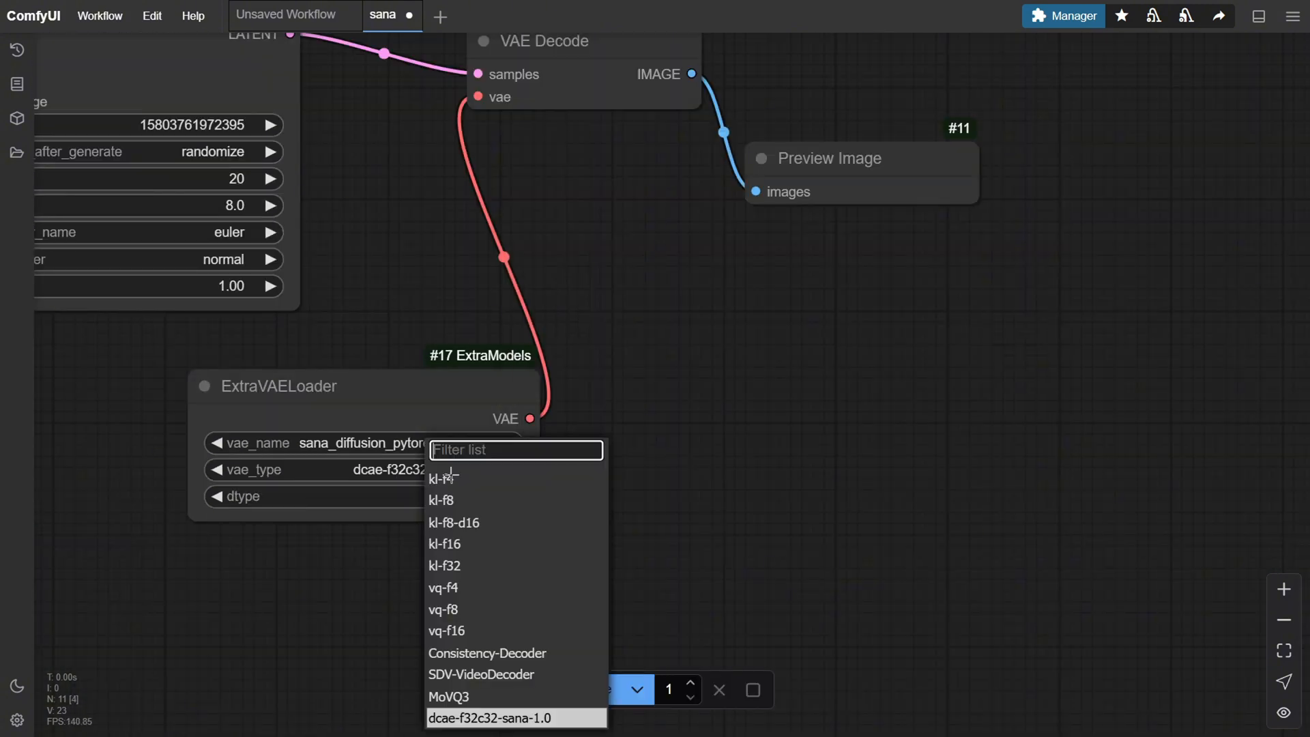
click(492, 718)
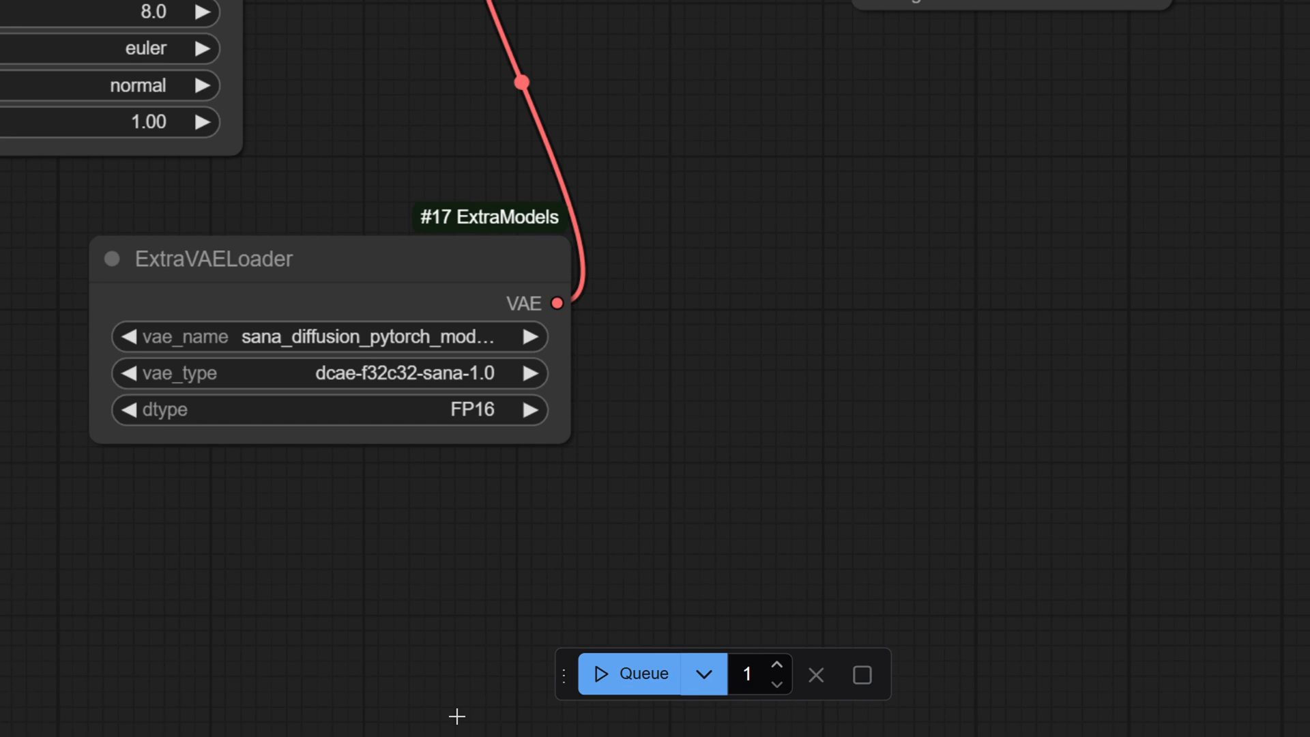
click(470, 409)
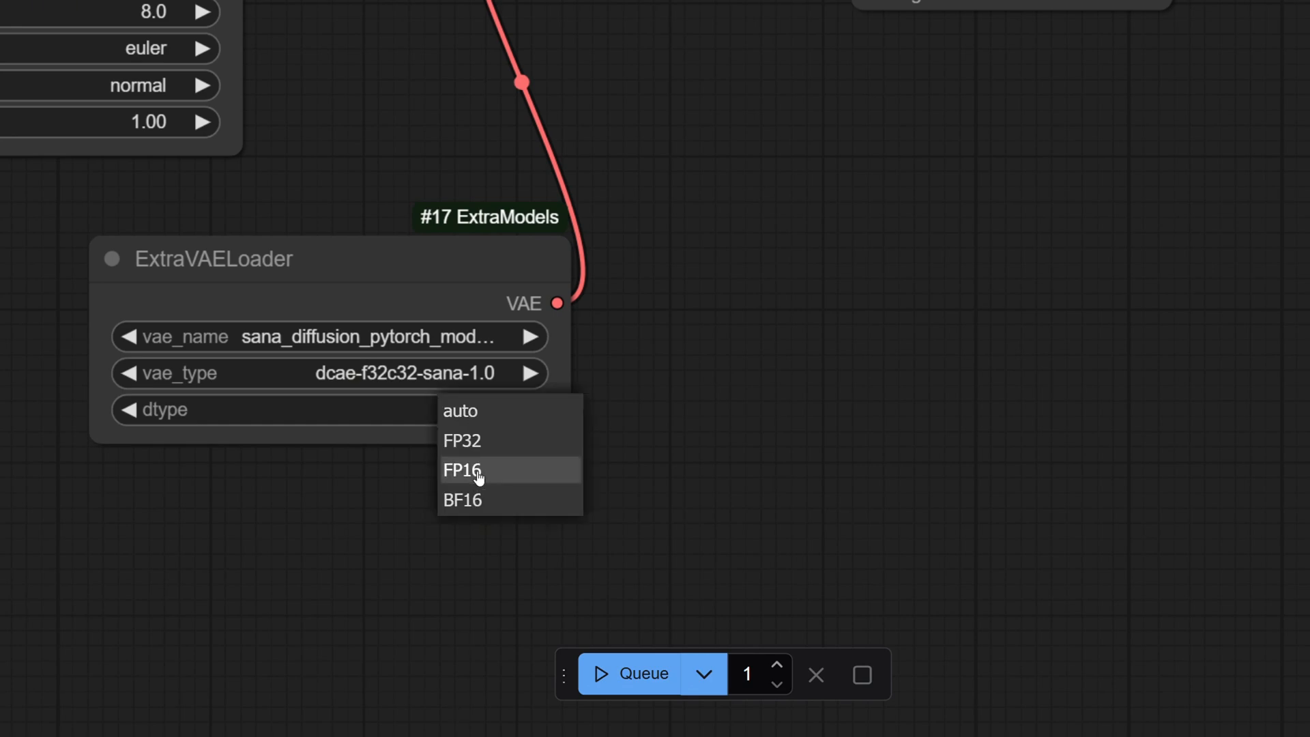
click(461, 470)
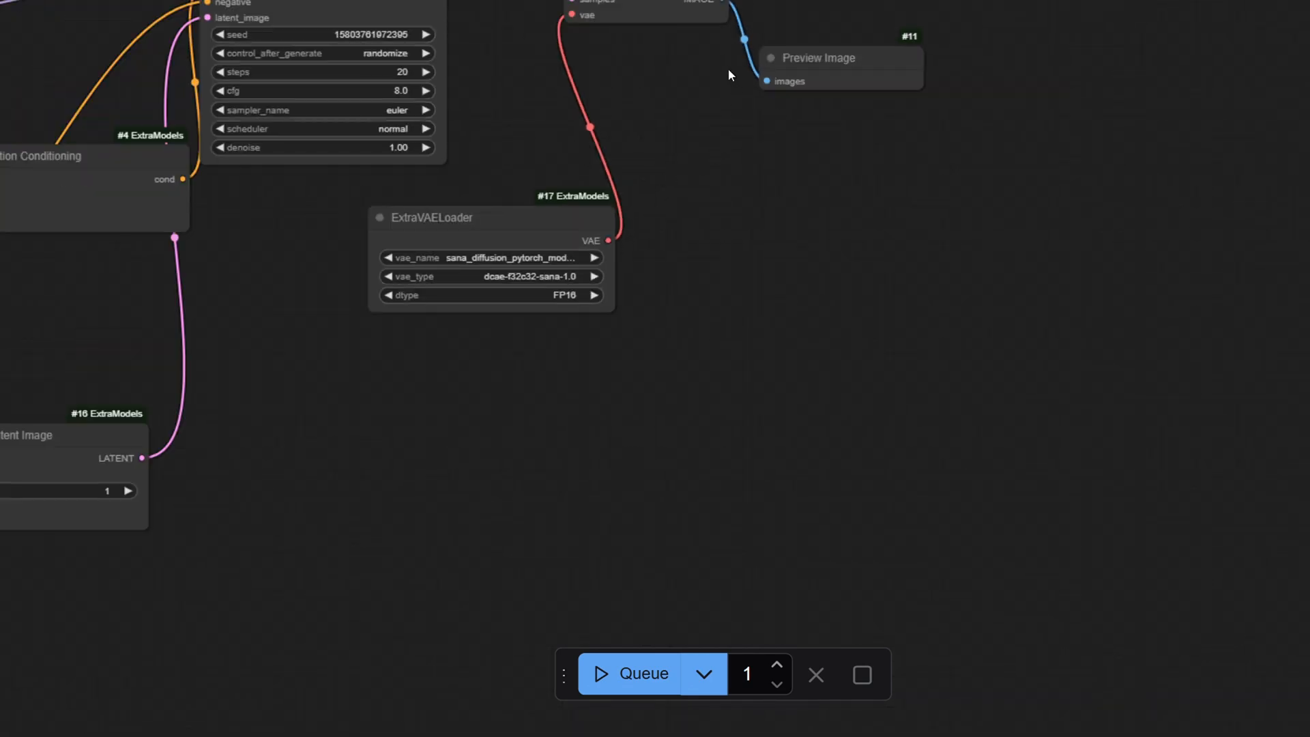
scroll(up, 3)
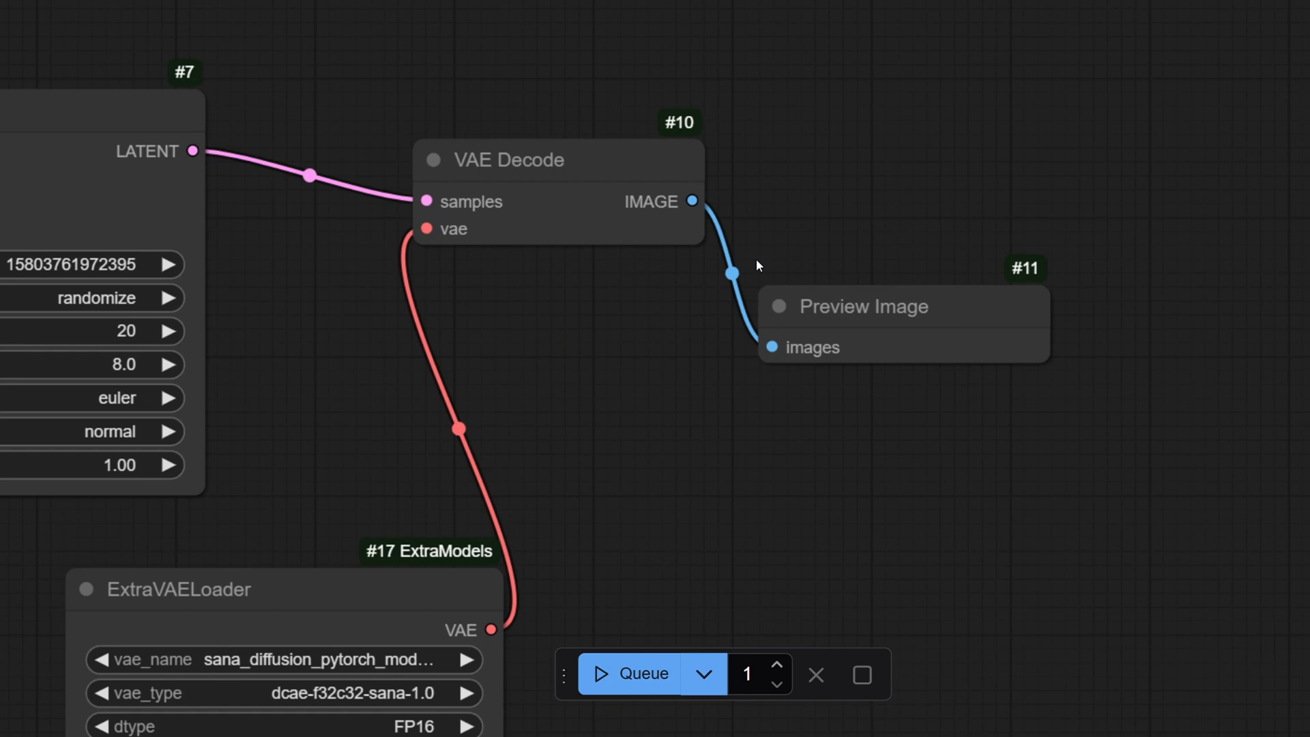
scroll(down, 3)
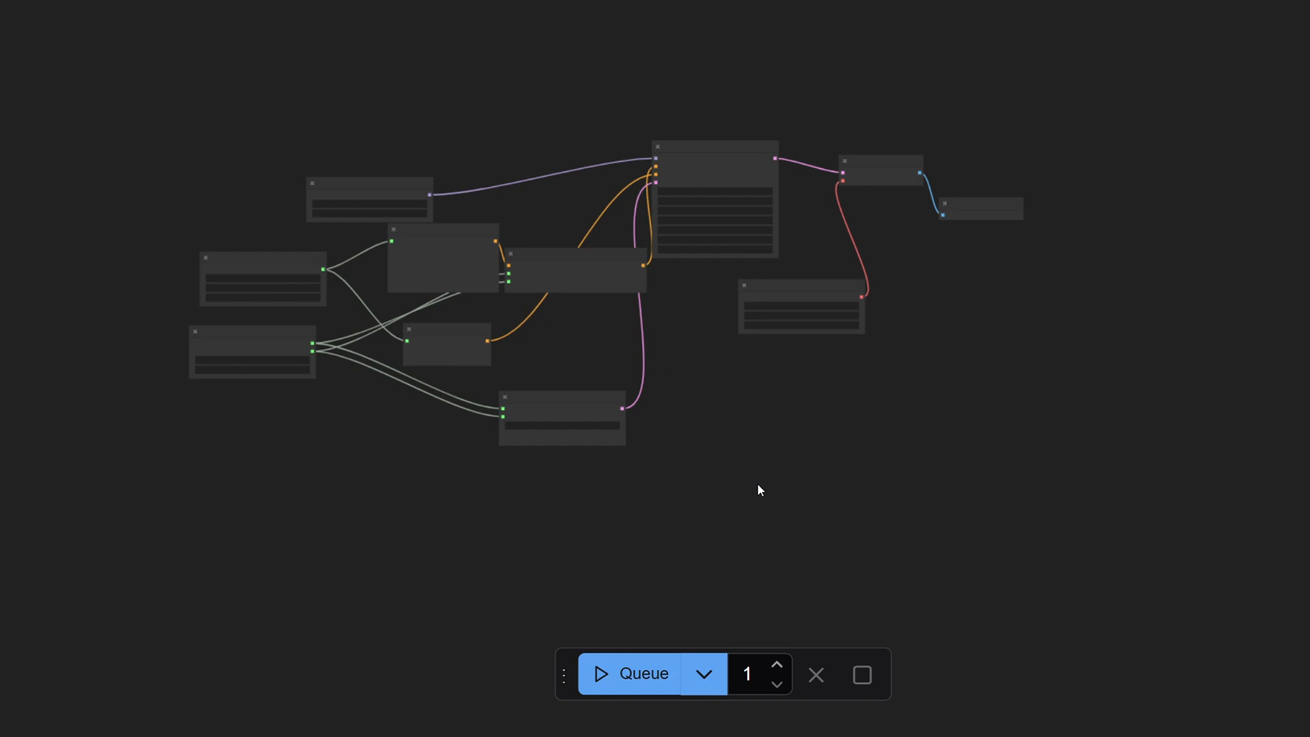
- Enter 'a gamer with ps3' in the first Sana Text Encode prompt
scroll(up, 3)
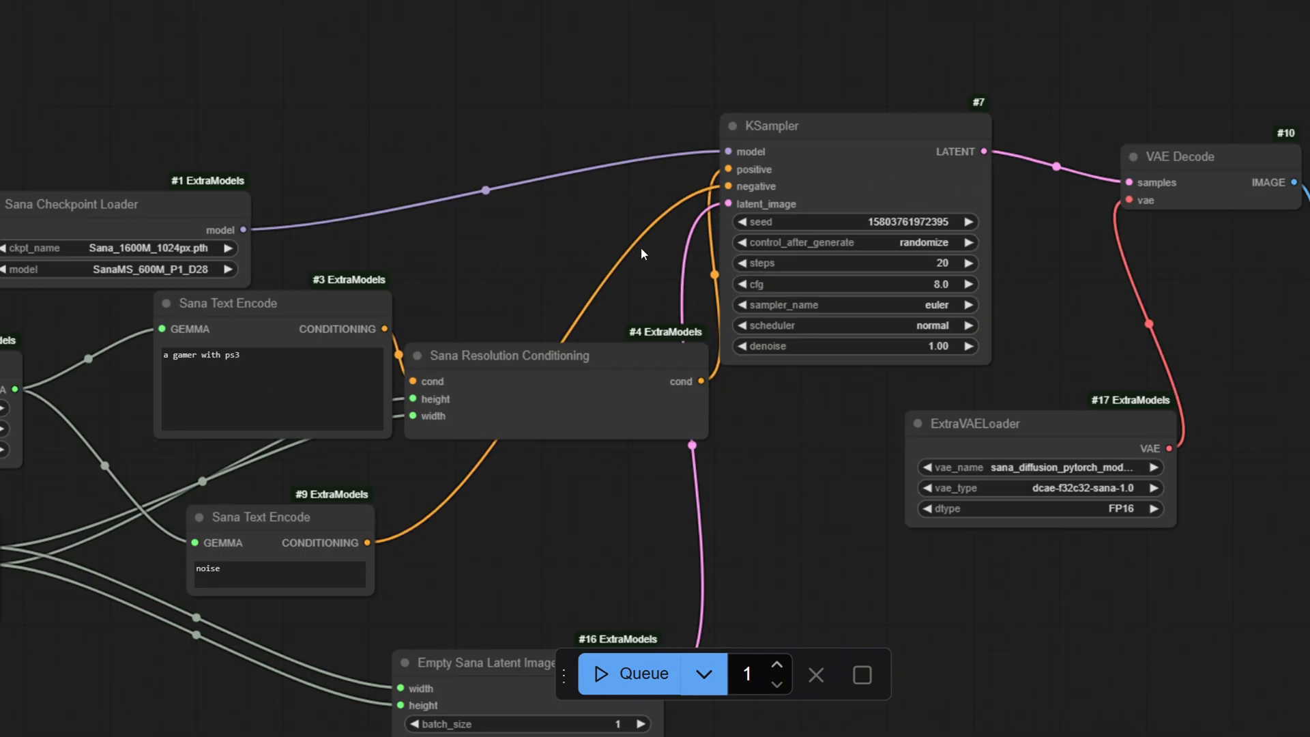
scroll(down, 3)
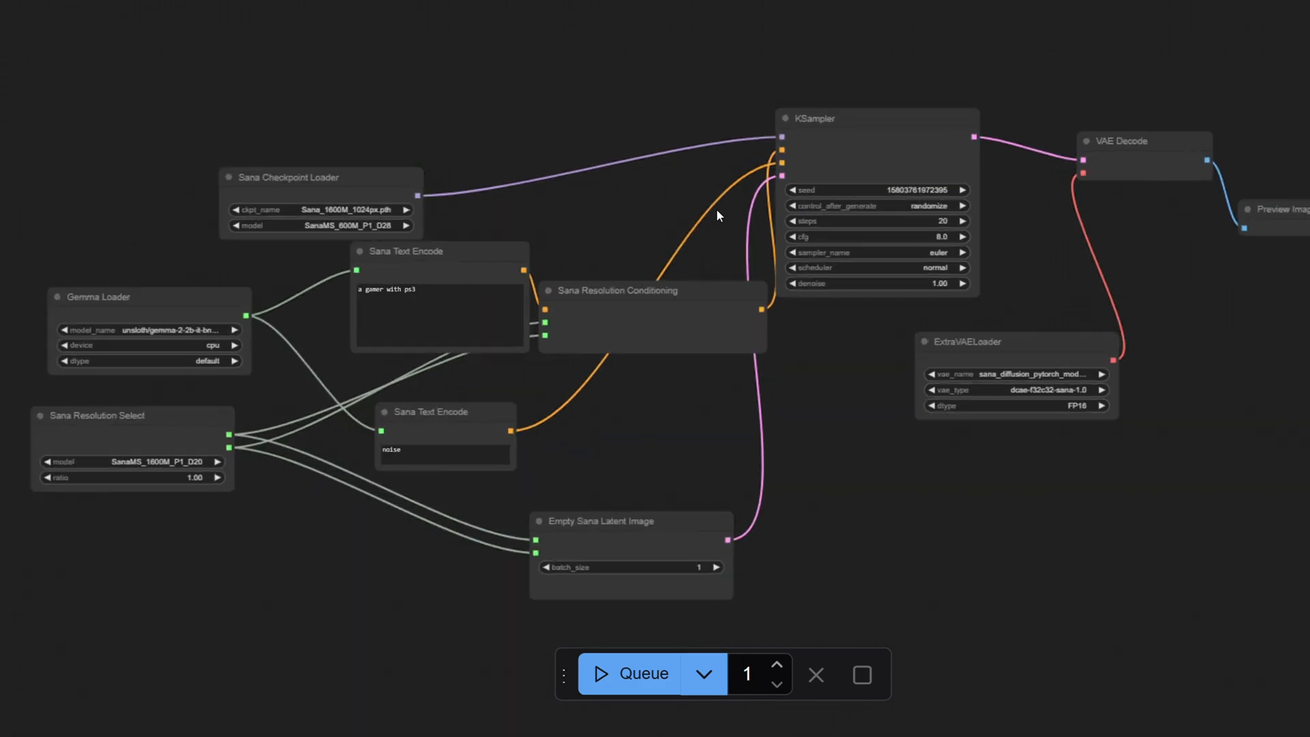
mouse_move(778, 354)
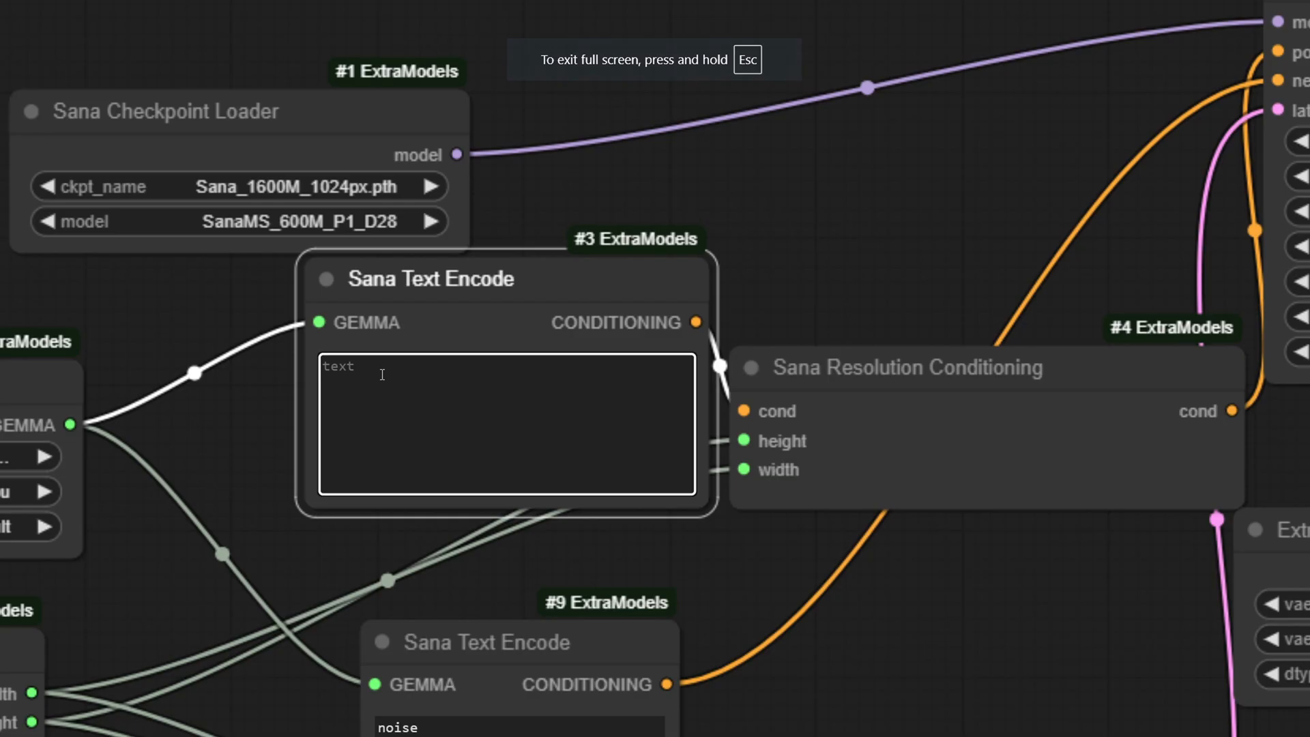
text(a gamer)
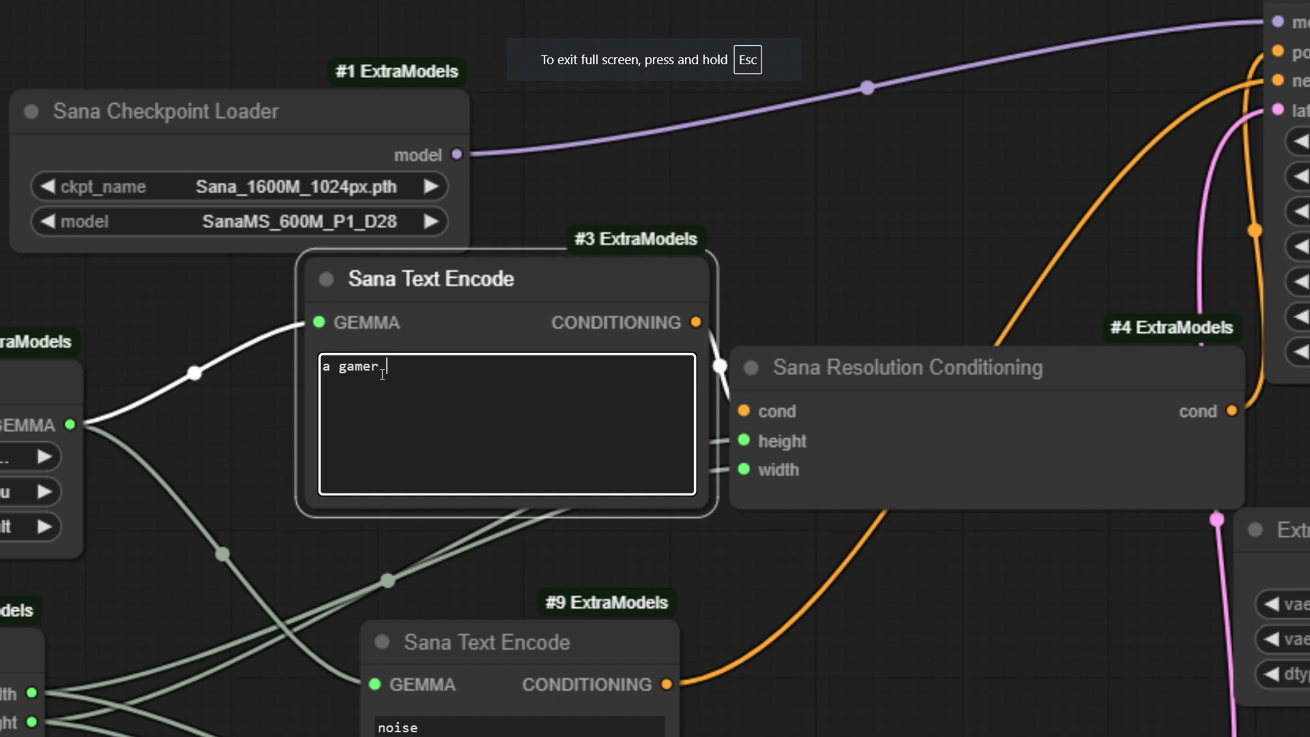
text(with ps3)
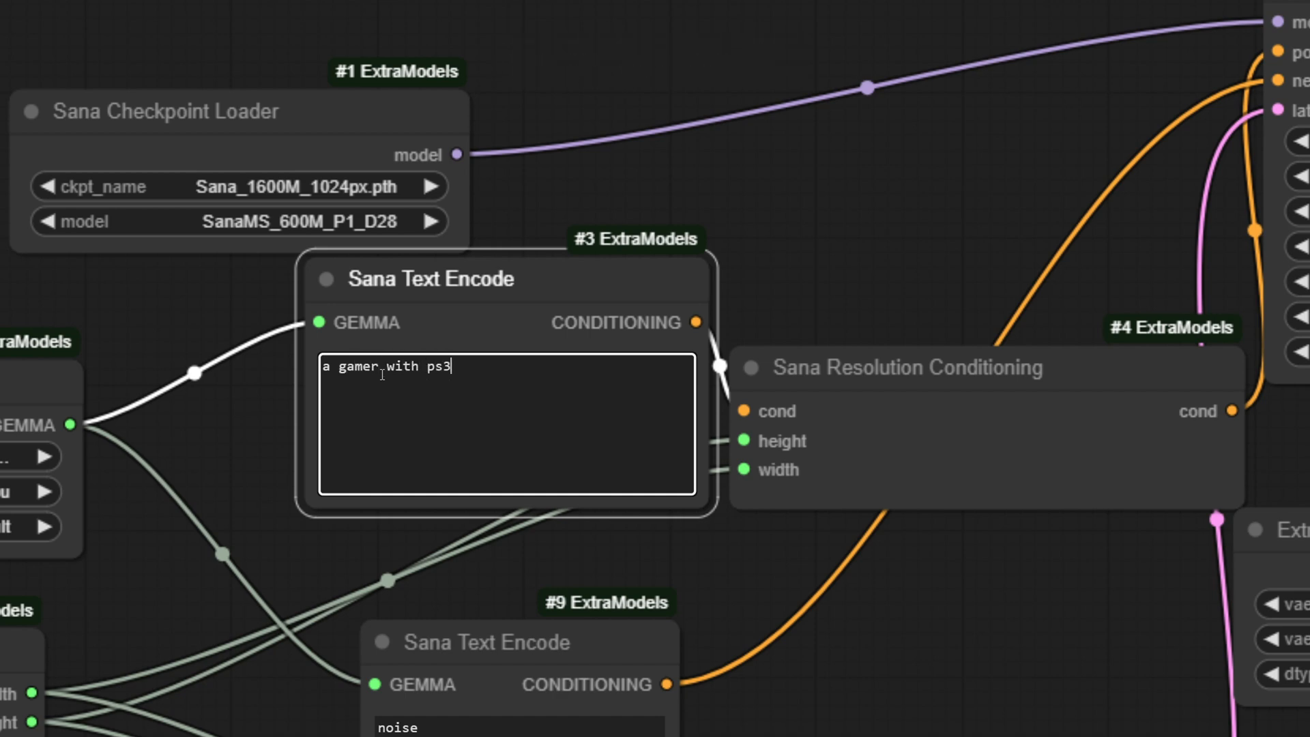
scroll(down, 3)
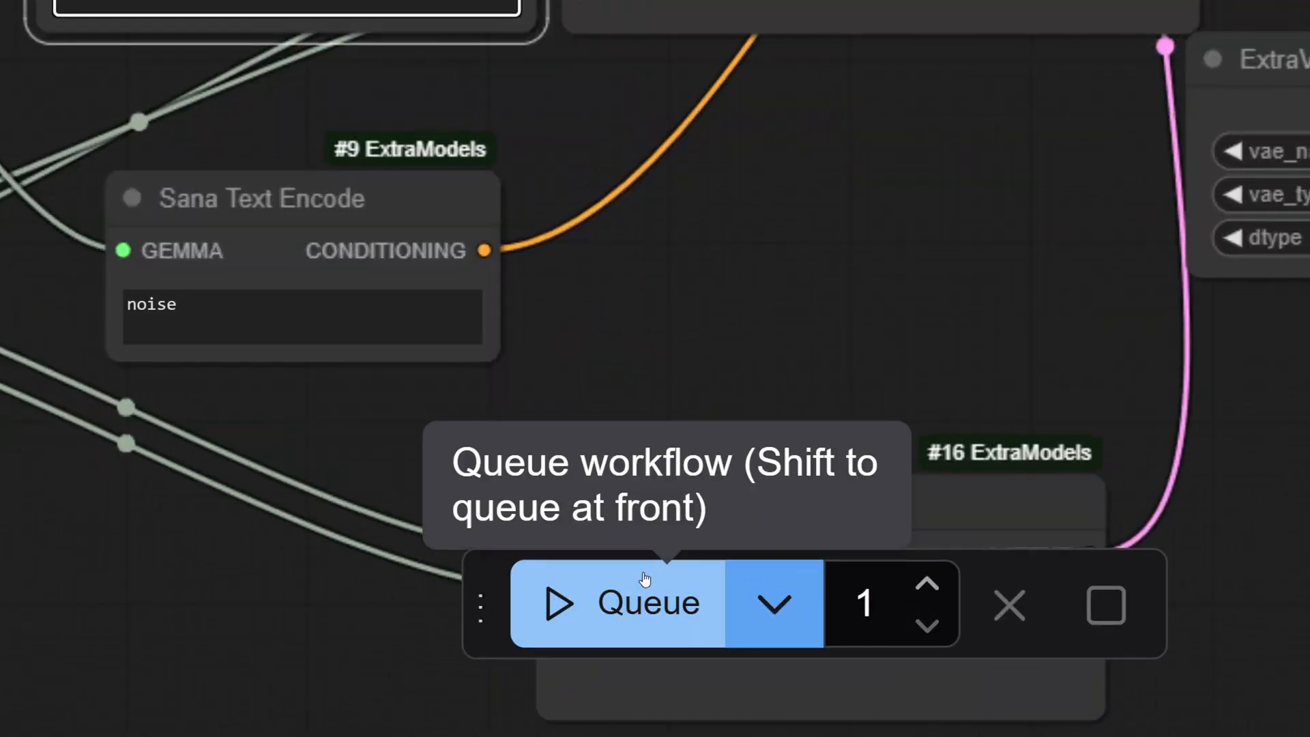
- Queue the Sana workflow from the floating toolbar to generate an image
click(617, 603)
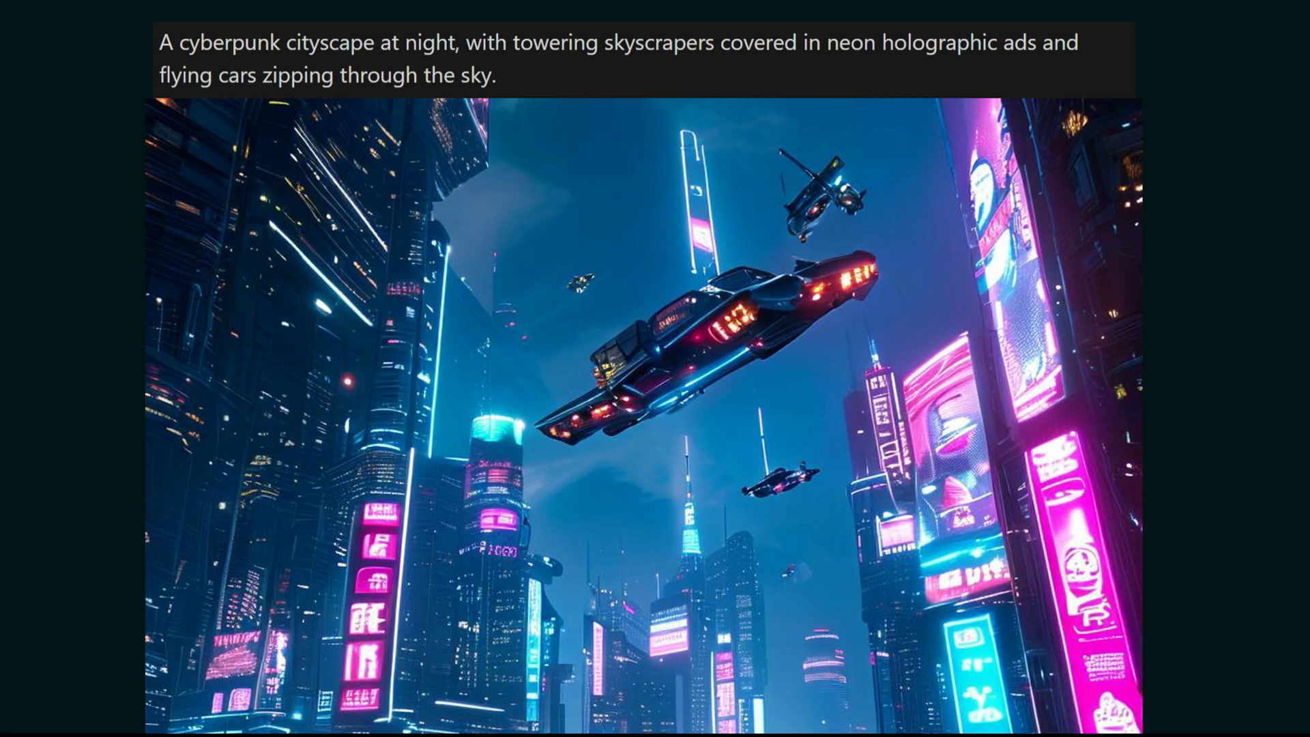